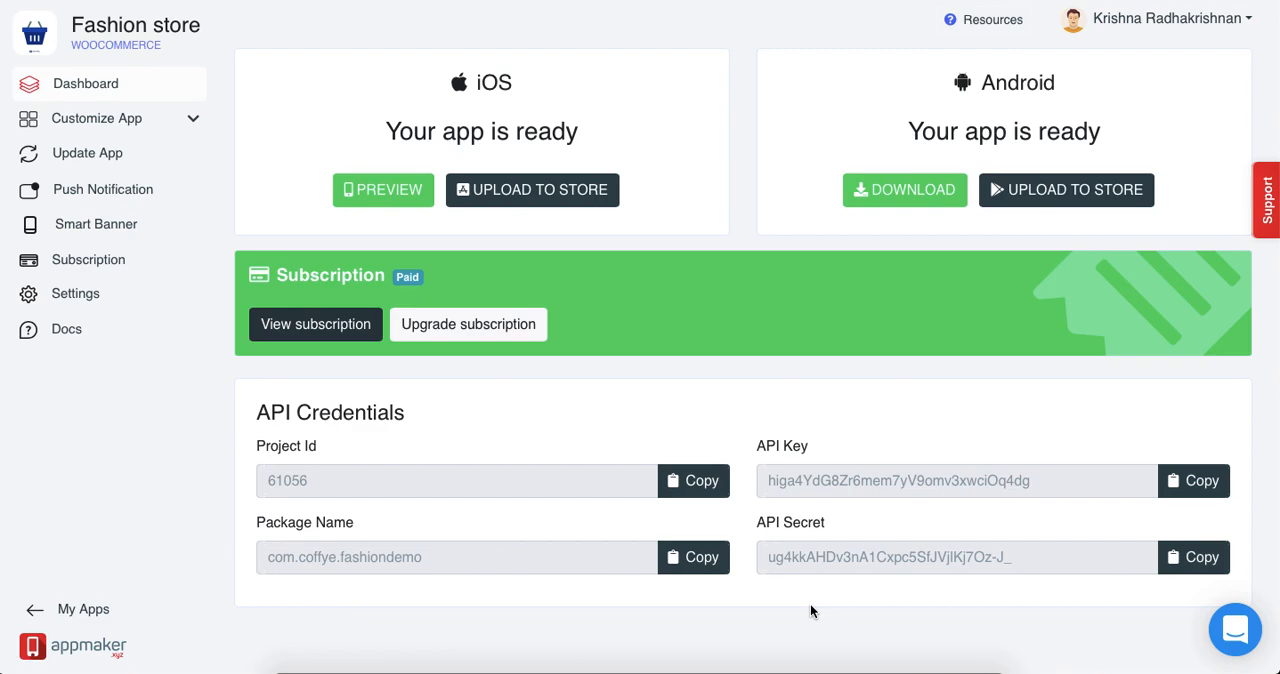
mouse_move(305, 249)
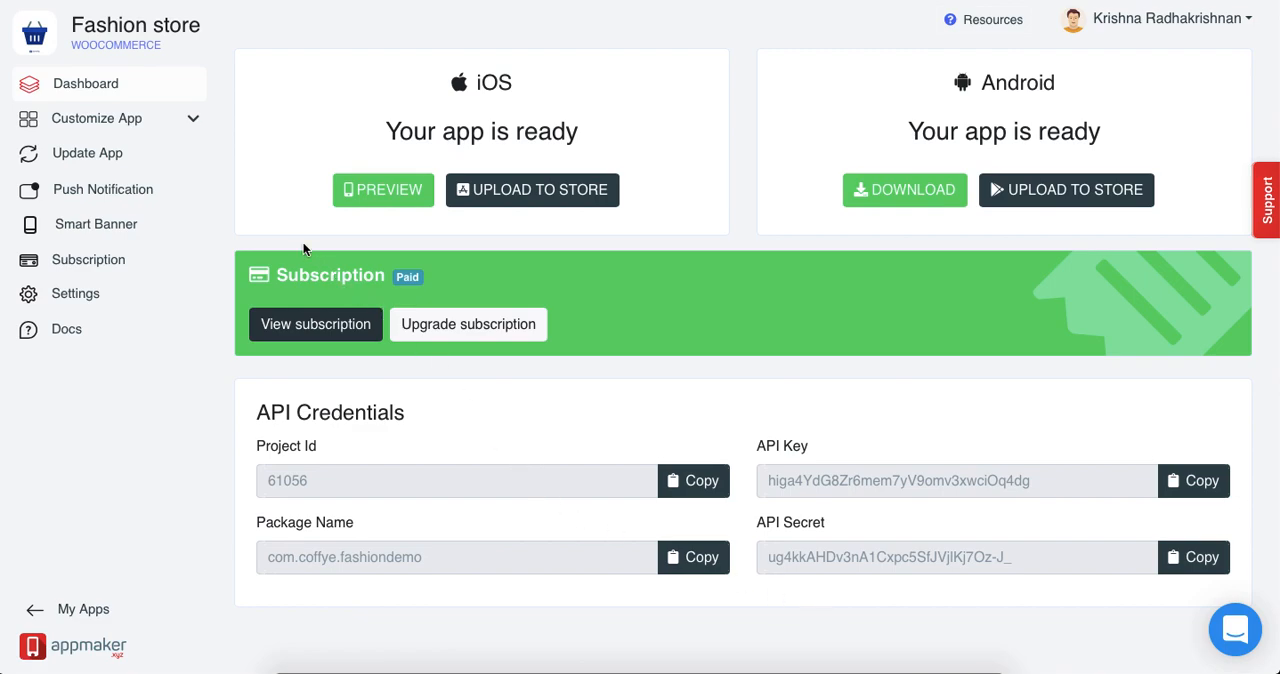
mouse_move(87, 153)
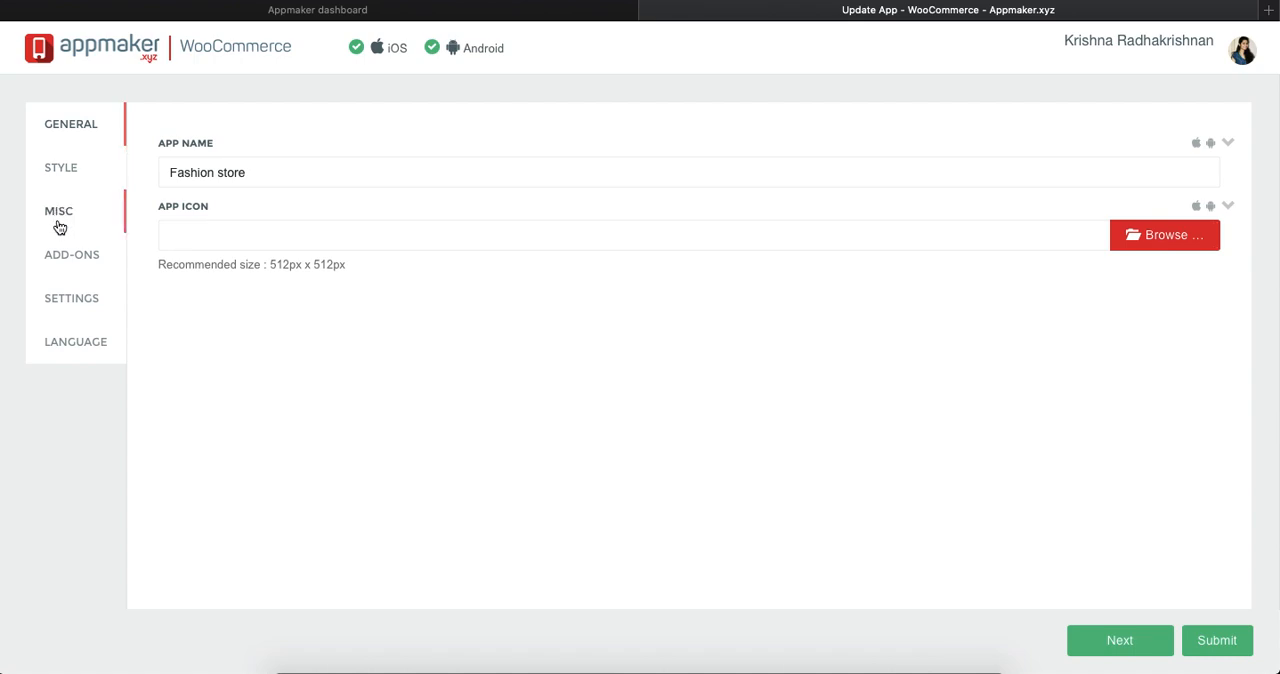
mouse_move(74, 207)
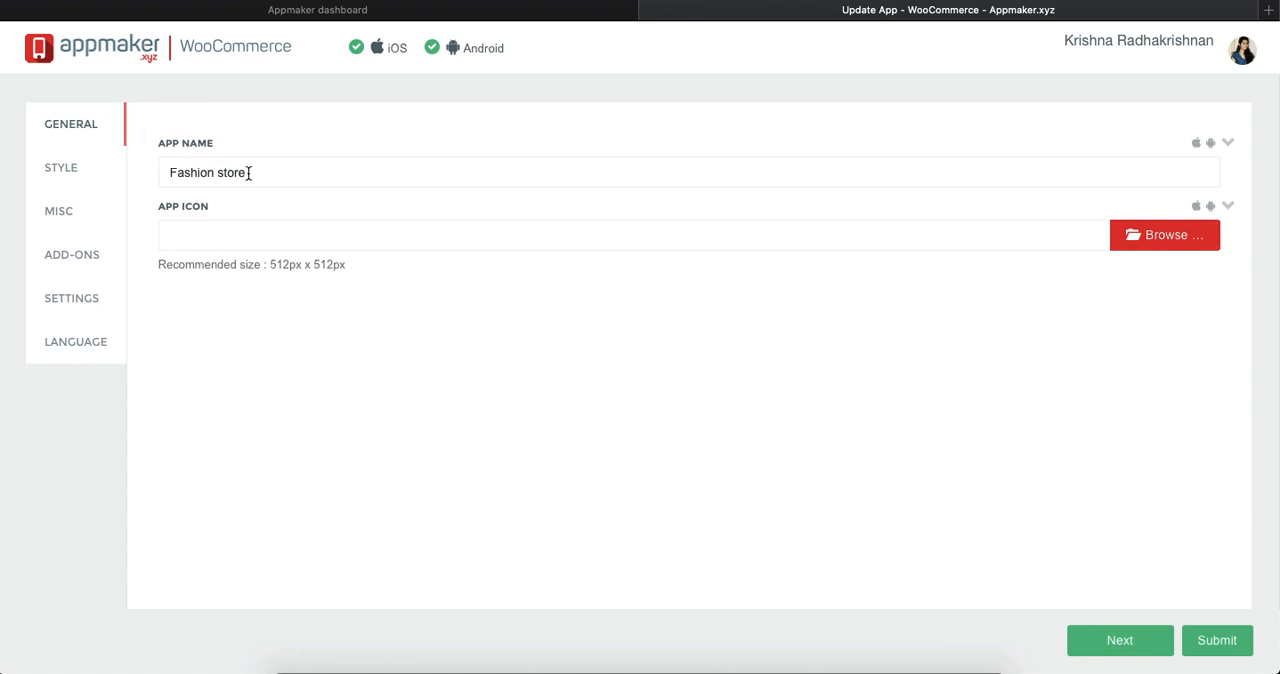
mouse_move(231, 245)
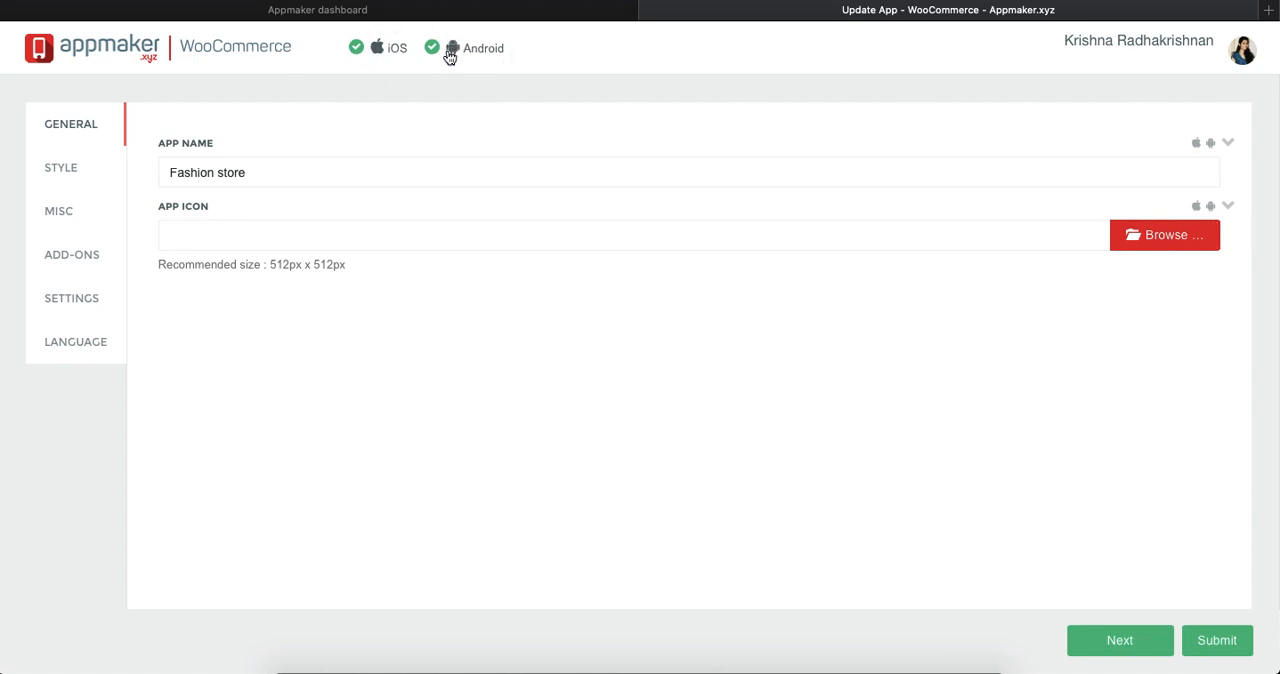
mouse_move(358, 58)
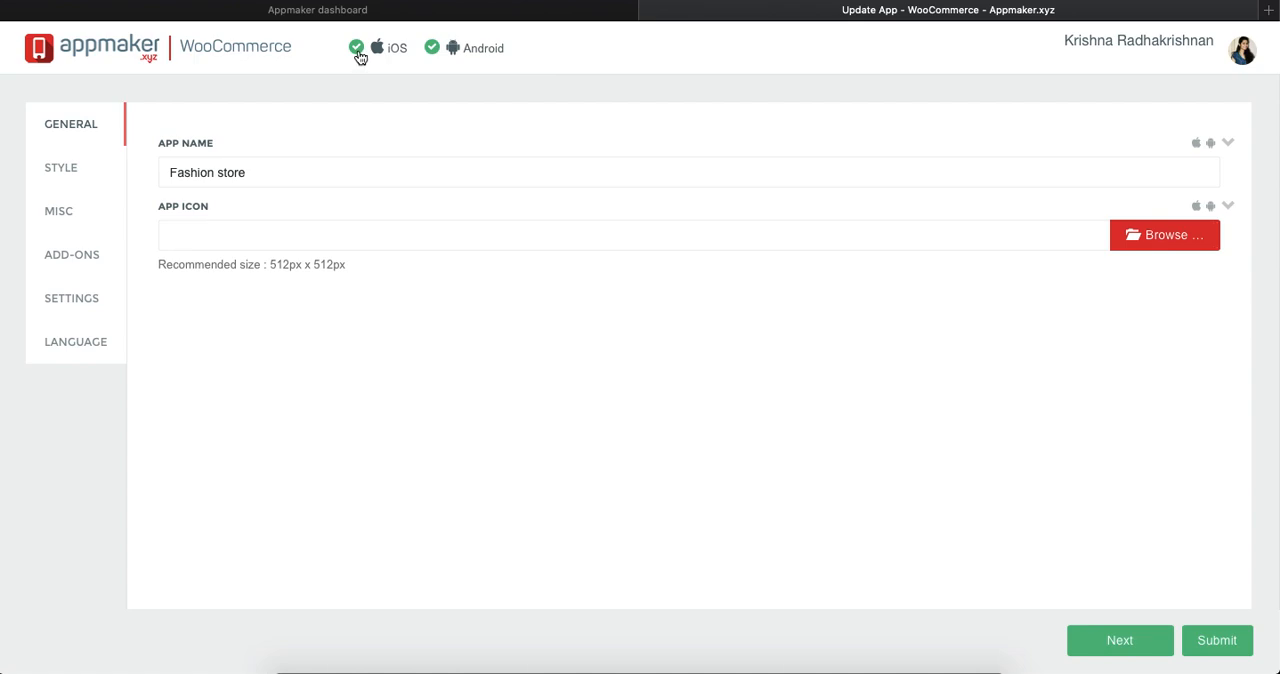
mouse_move(406, 71)
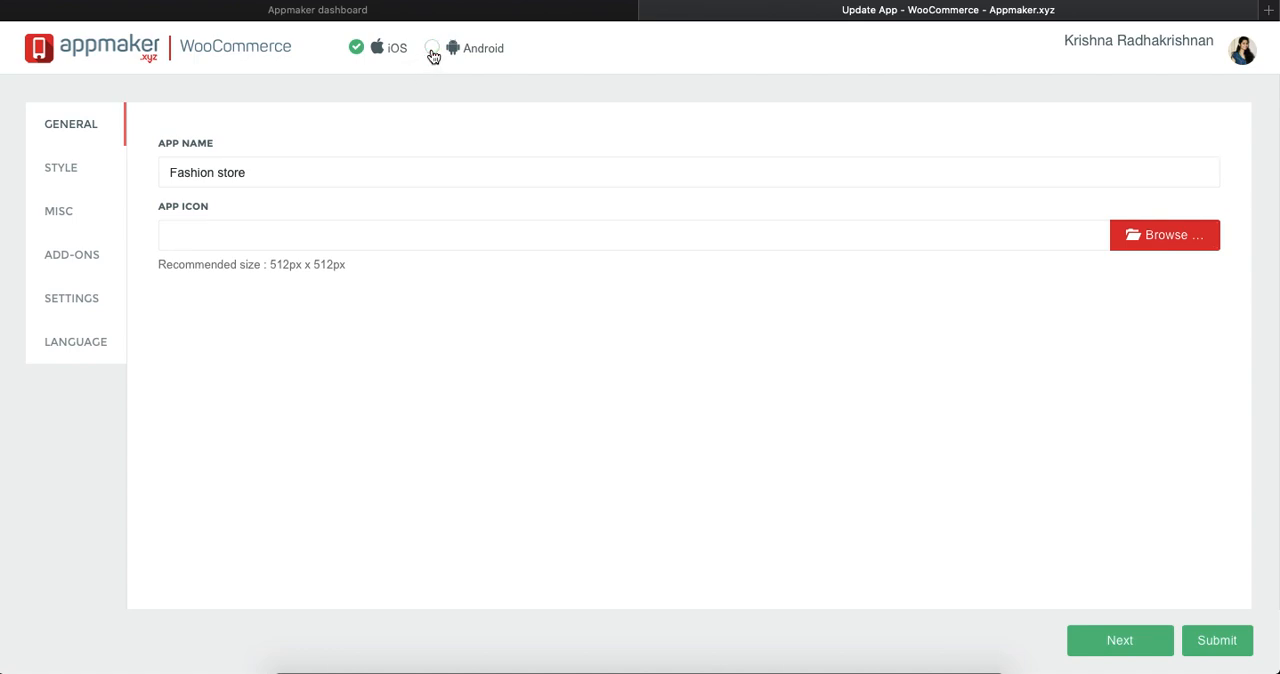
Include Android in the update again and use one shared app name for both platforms.
click(357, 47)
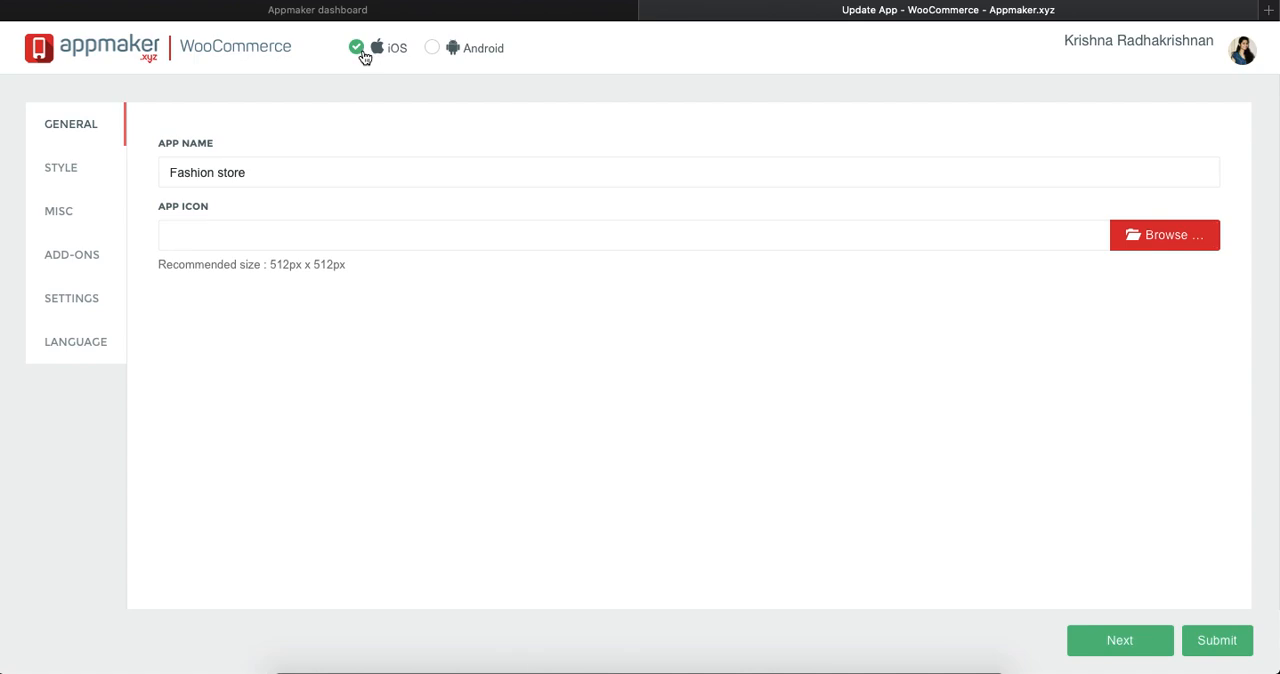
click(431, 47)
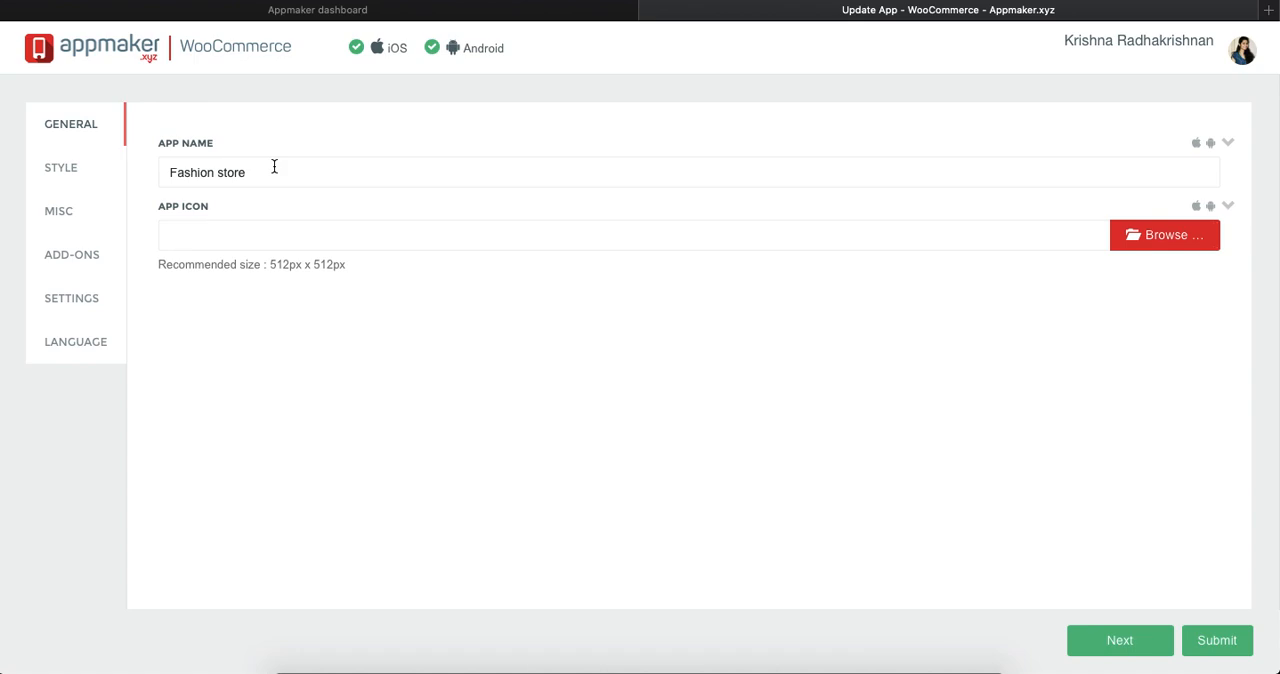
mouse_move(1122, 153)
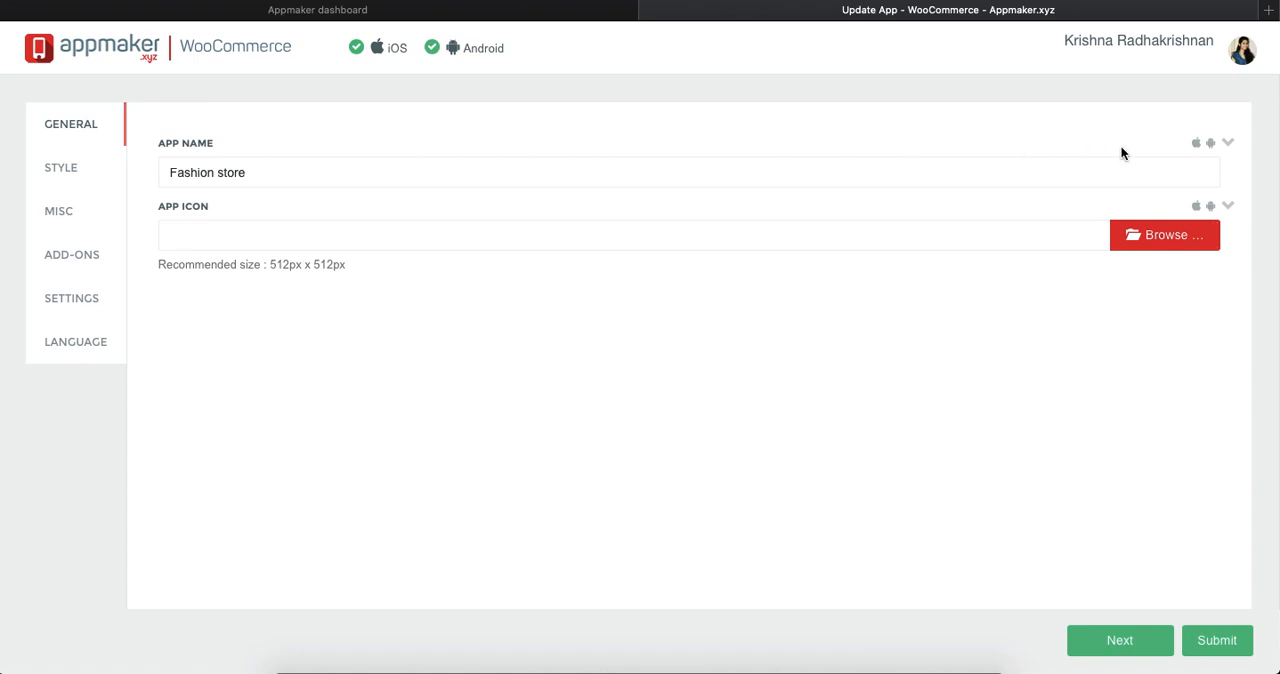
mouse_move(1208, 149)
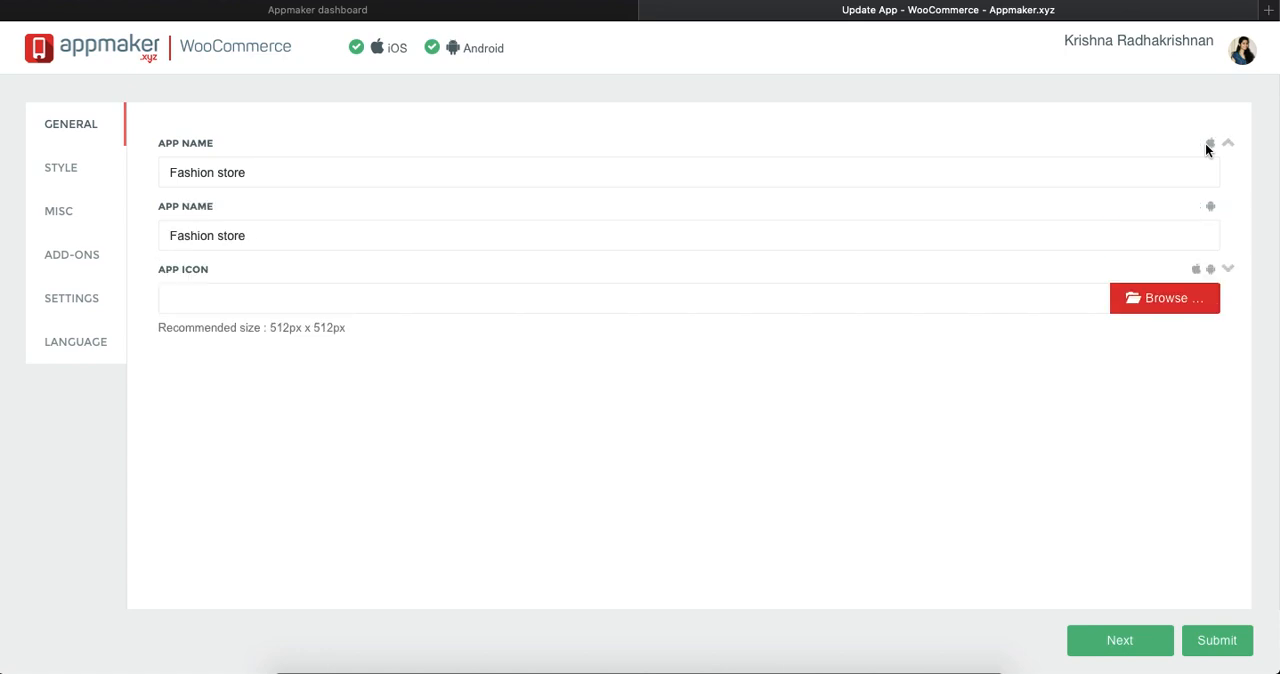
mouse_move(940, 265)
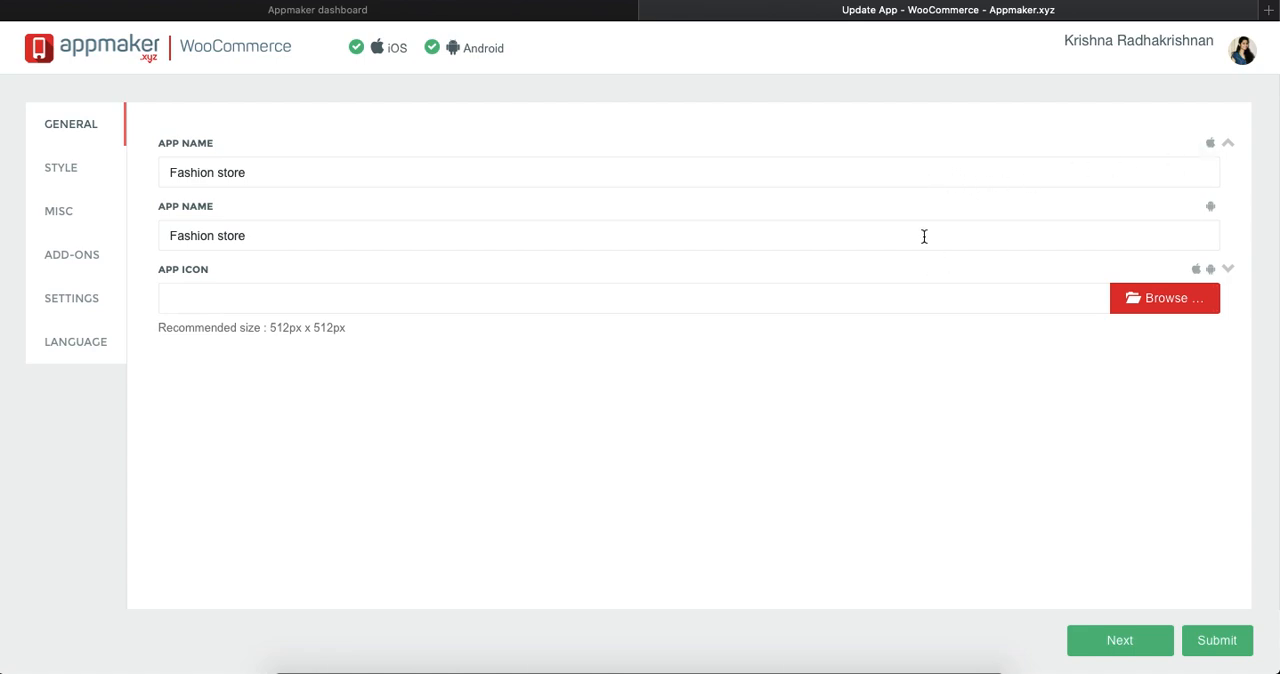
mouse_move(1205, 207)
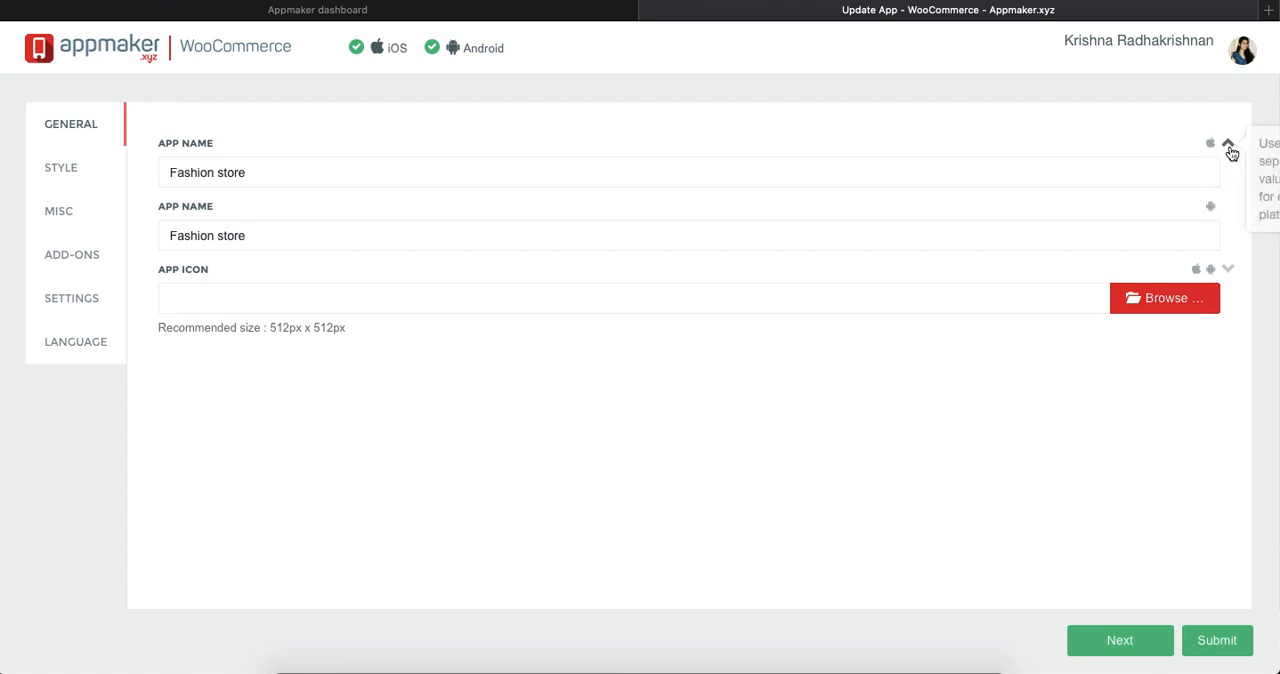
click(1228, 143)
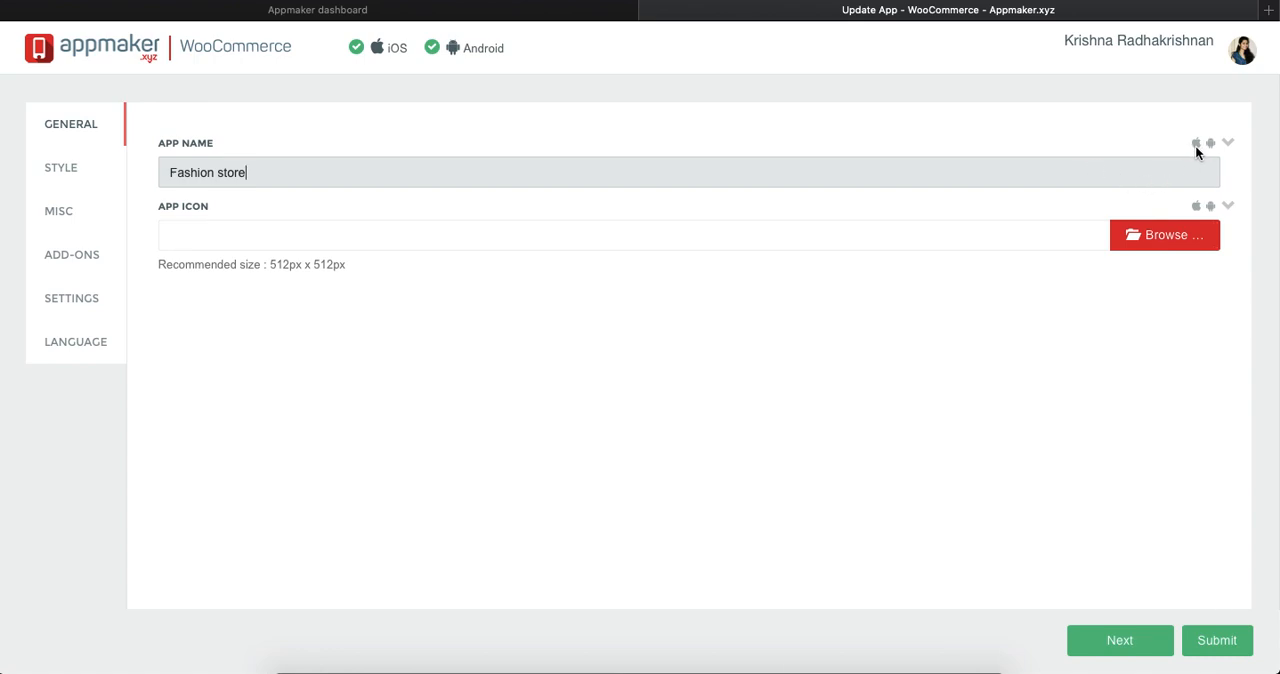
mouse_move(758, 221)
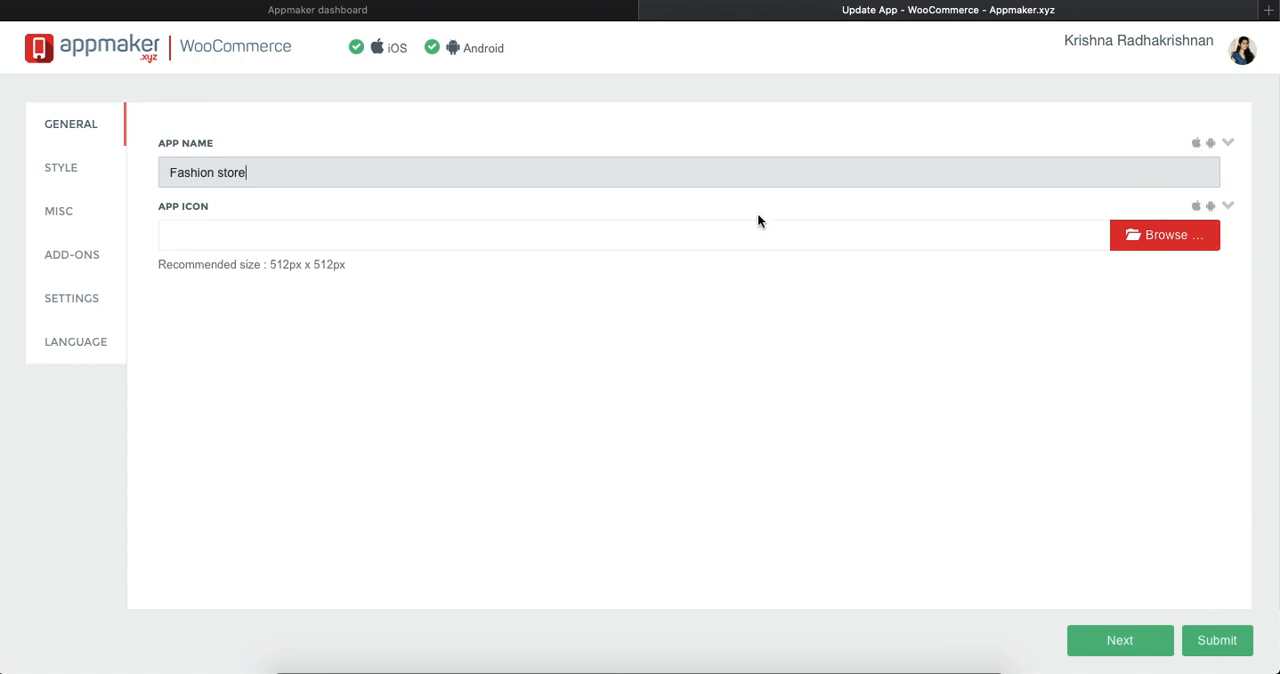
mouse_move(122, 166)
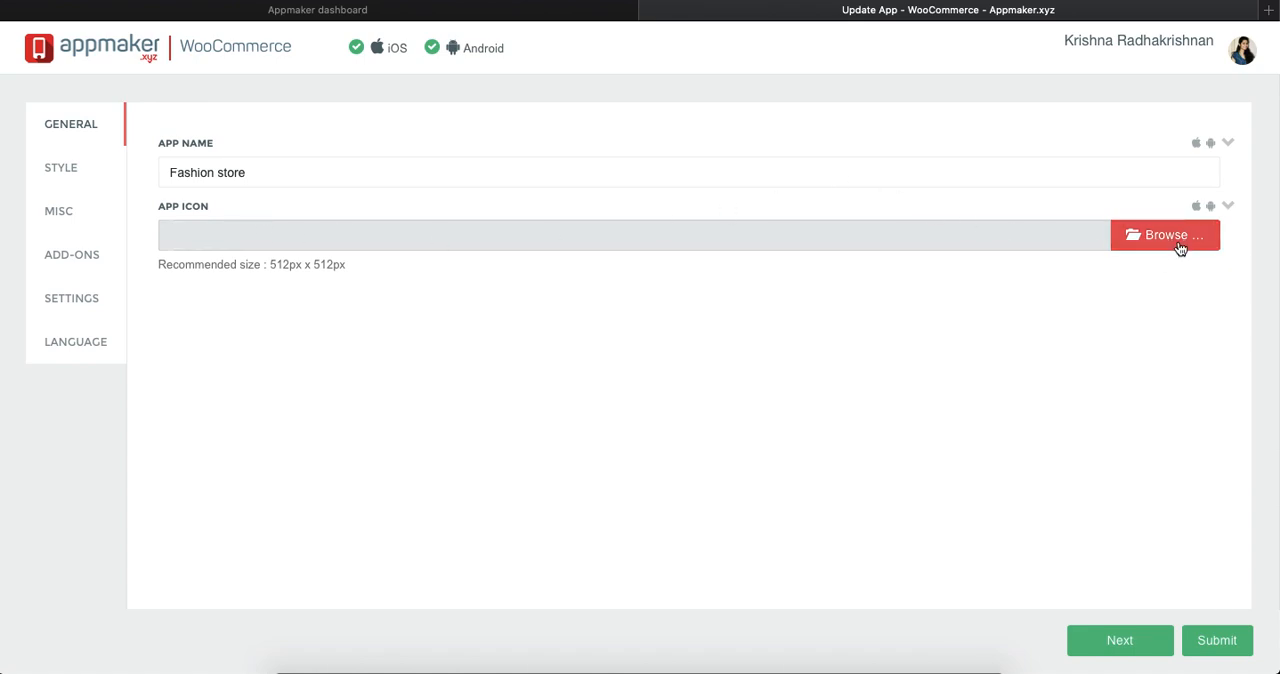
Upload appmaker-asset (13).png, the yellow T-shirt image, as the app icon.
click(1165, 235)
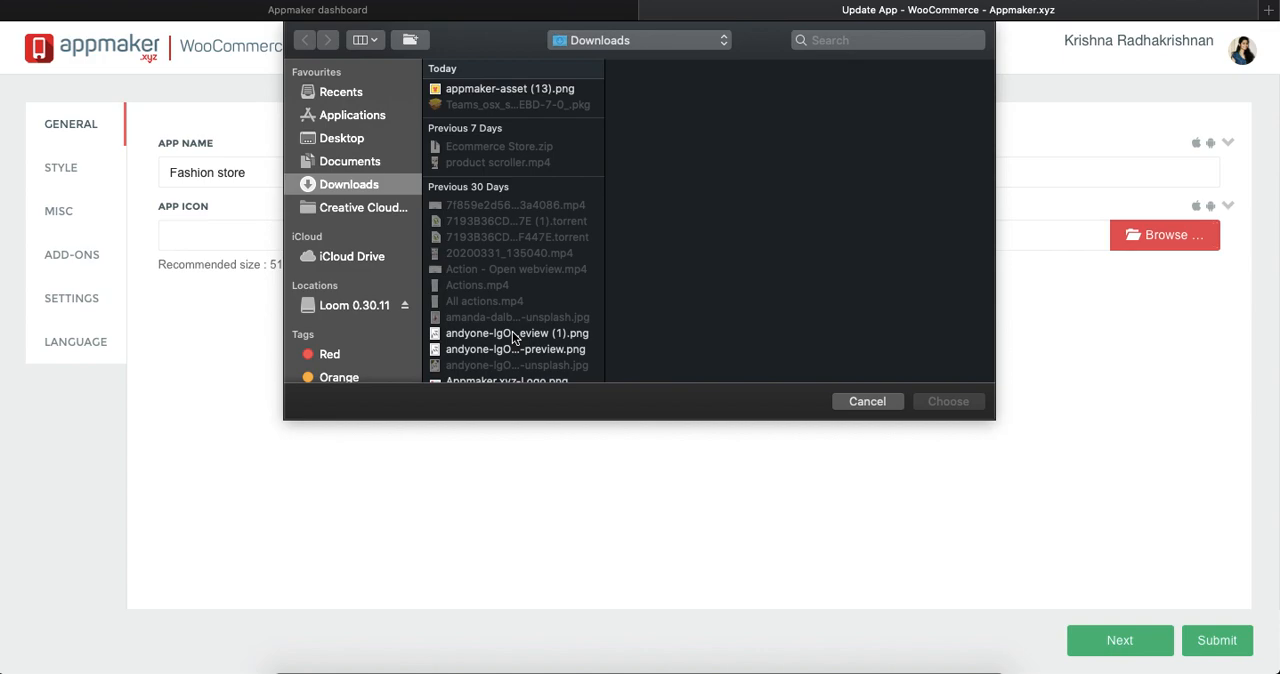
click(510, 88)
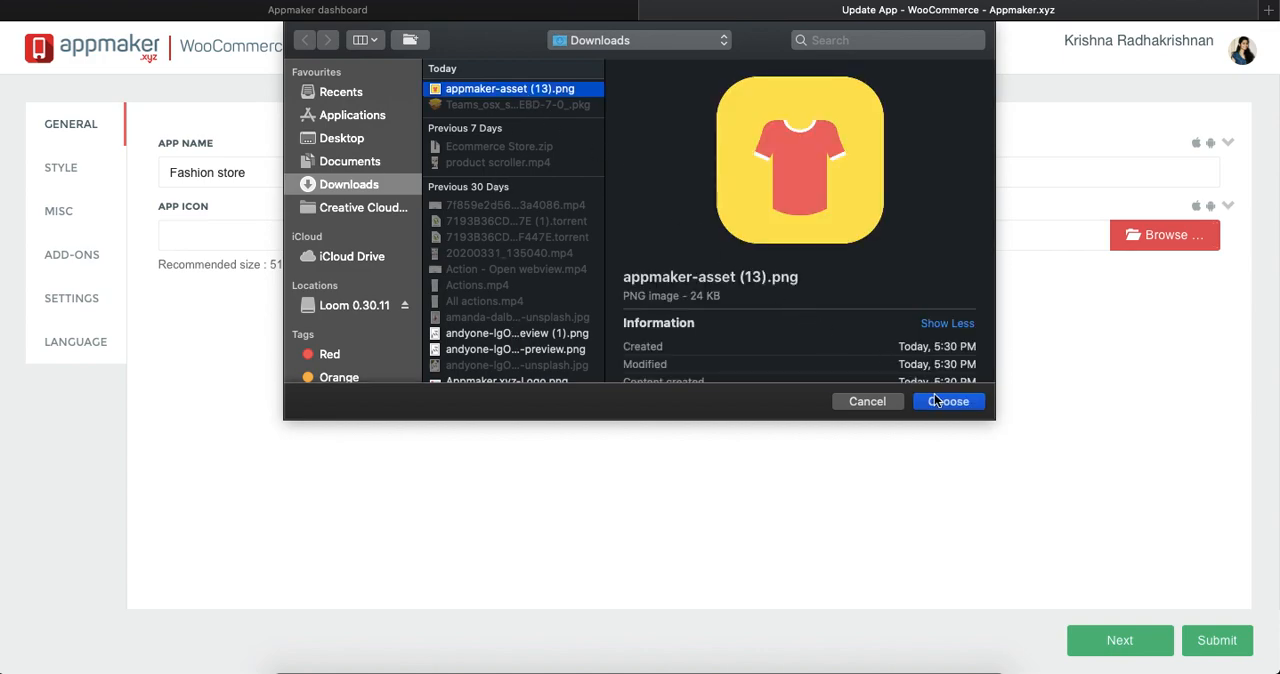
click(947, 401)
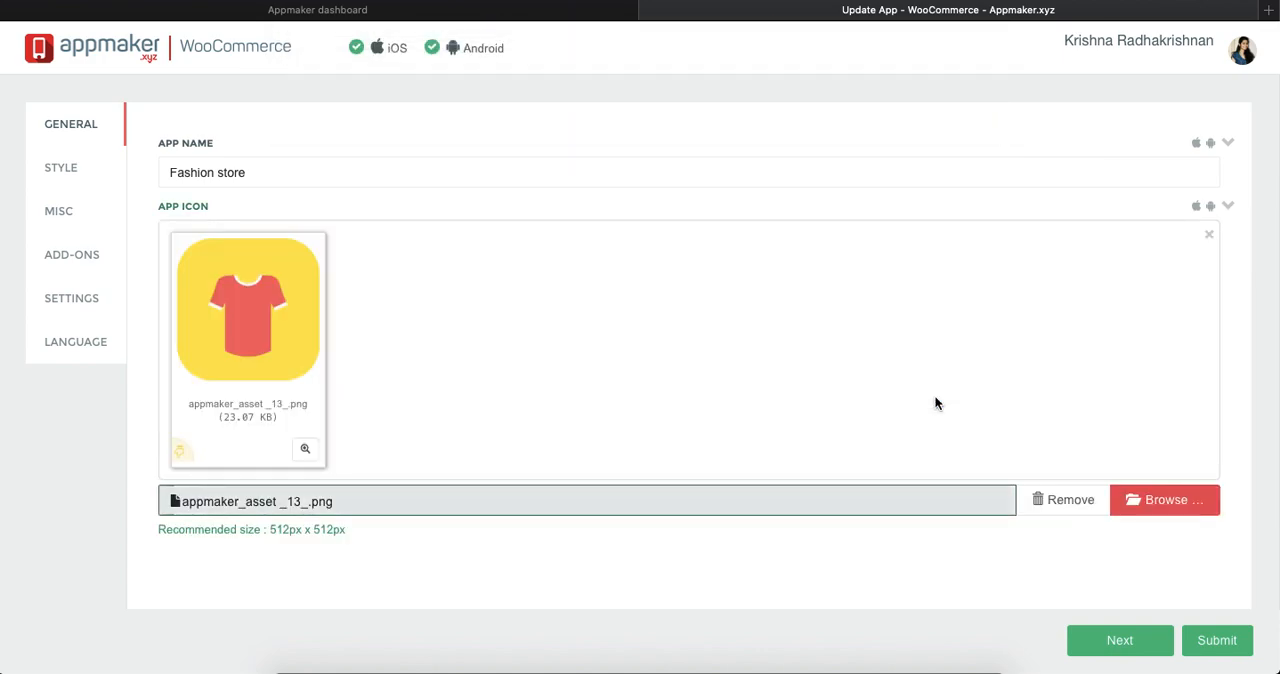
mouse_move(576, 403)
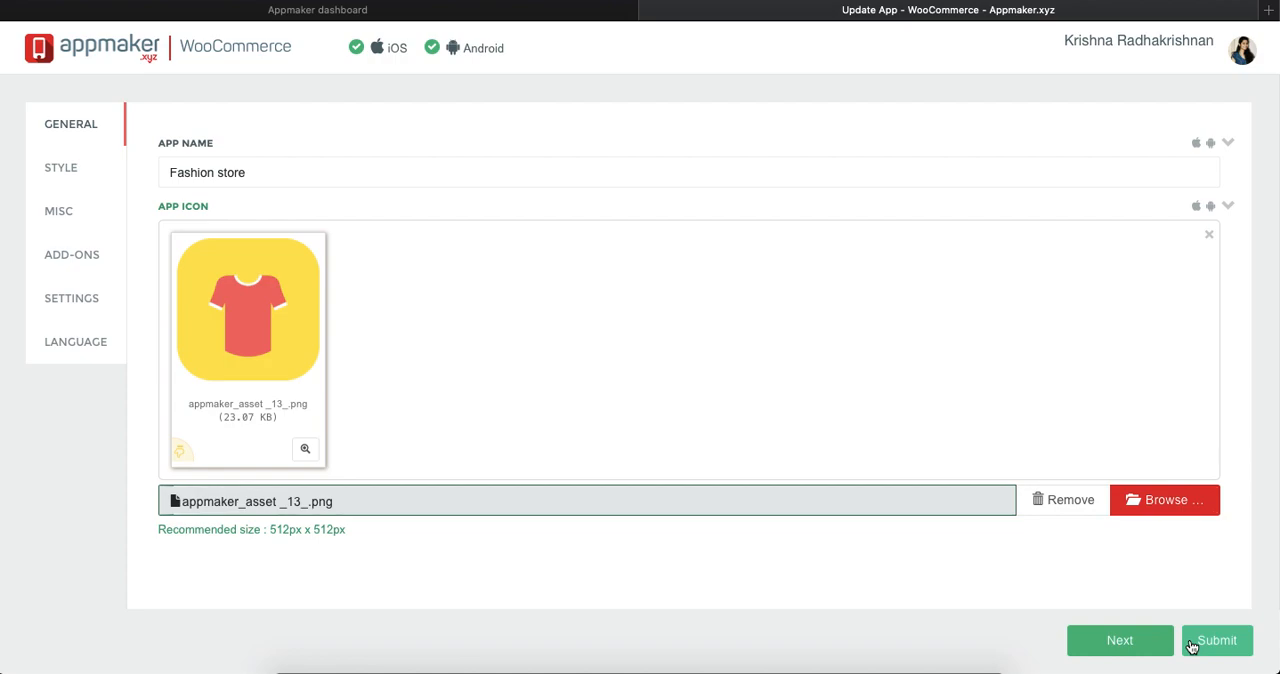
Advance to the STYLE tab and scroll through the colour fields without changing them.
click(60, 167)
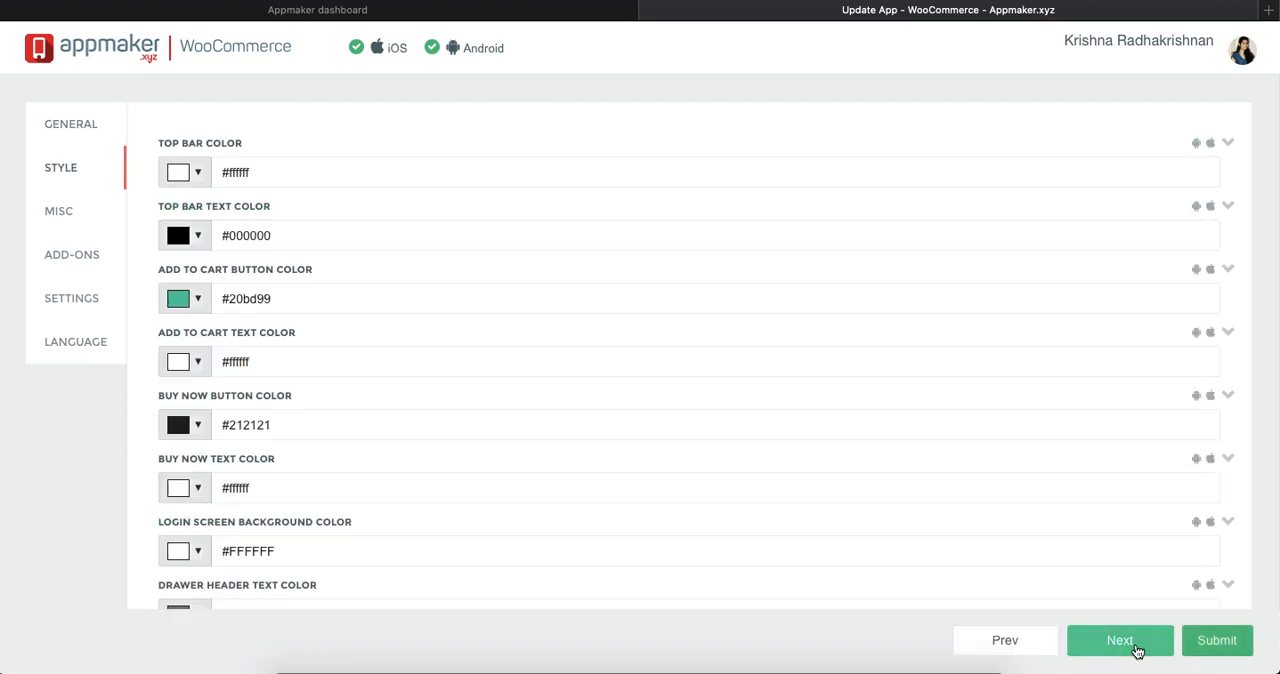
mouse_move(78, 195)
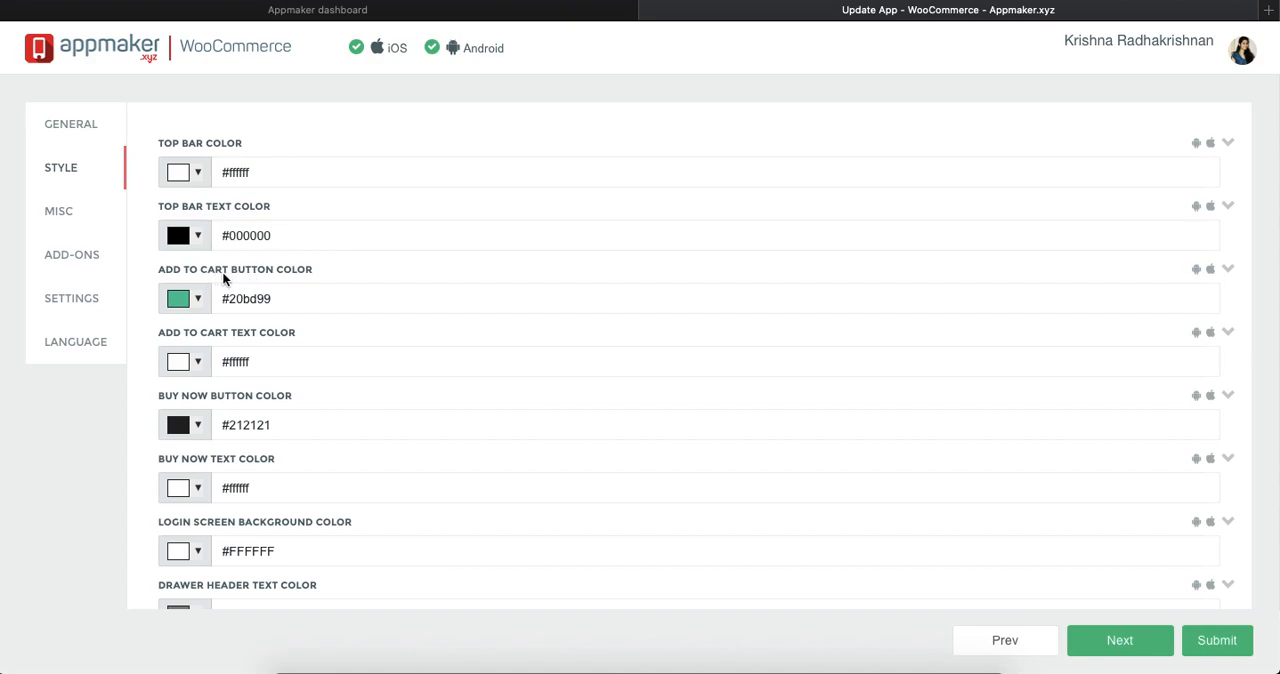
mouse_move(217, 412)
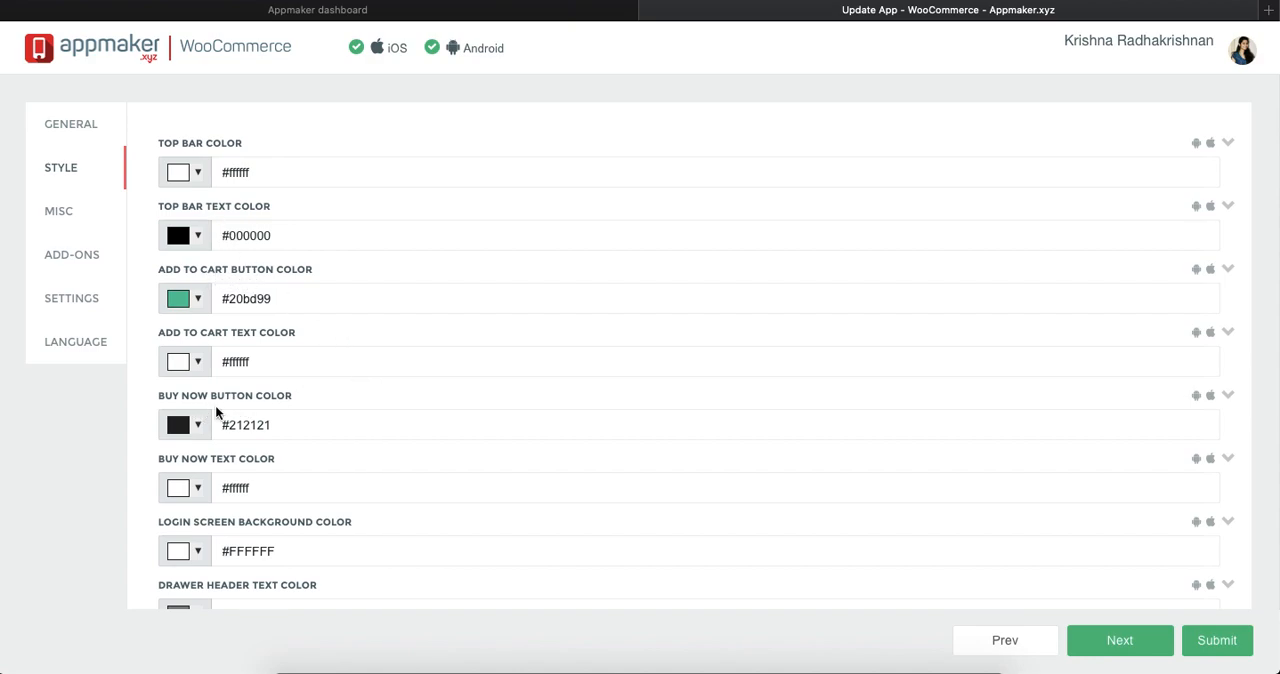
scroll(down, 3)
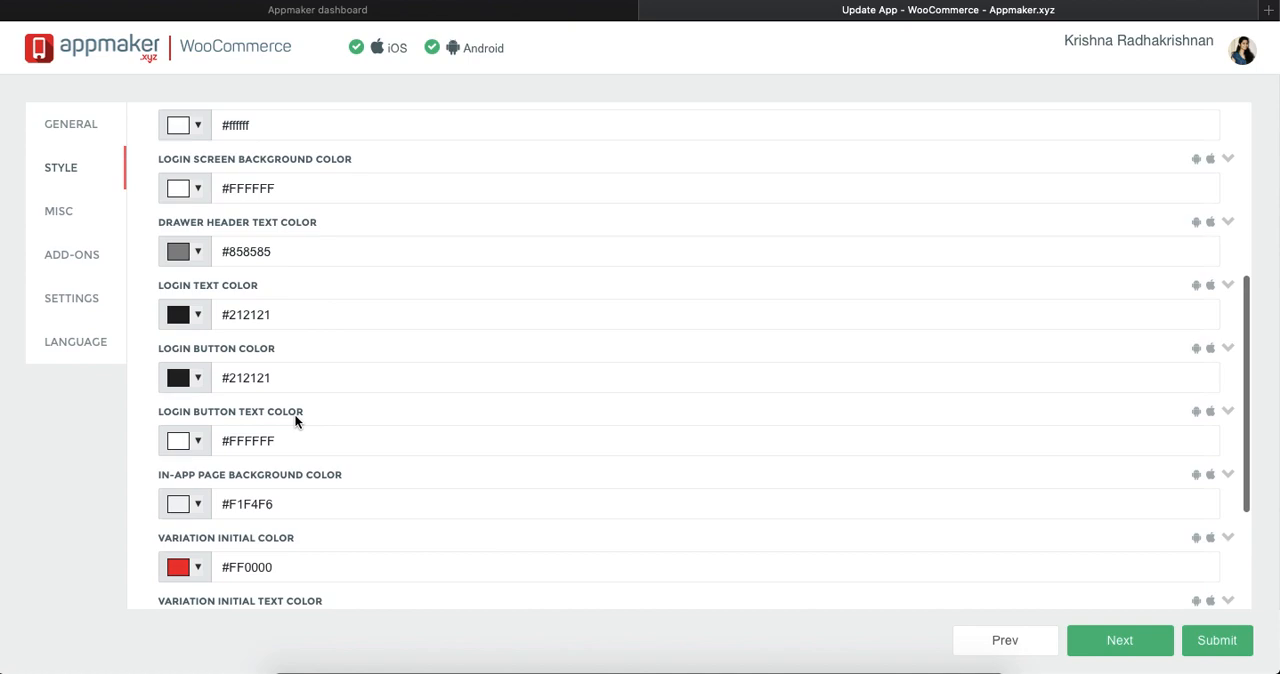
scroll(down, 3)
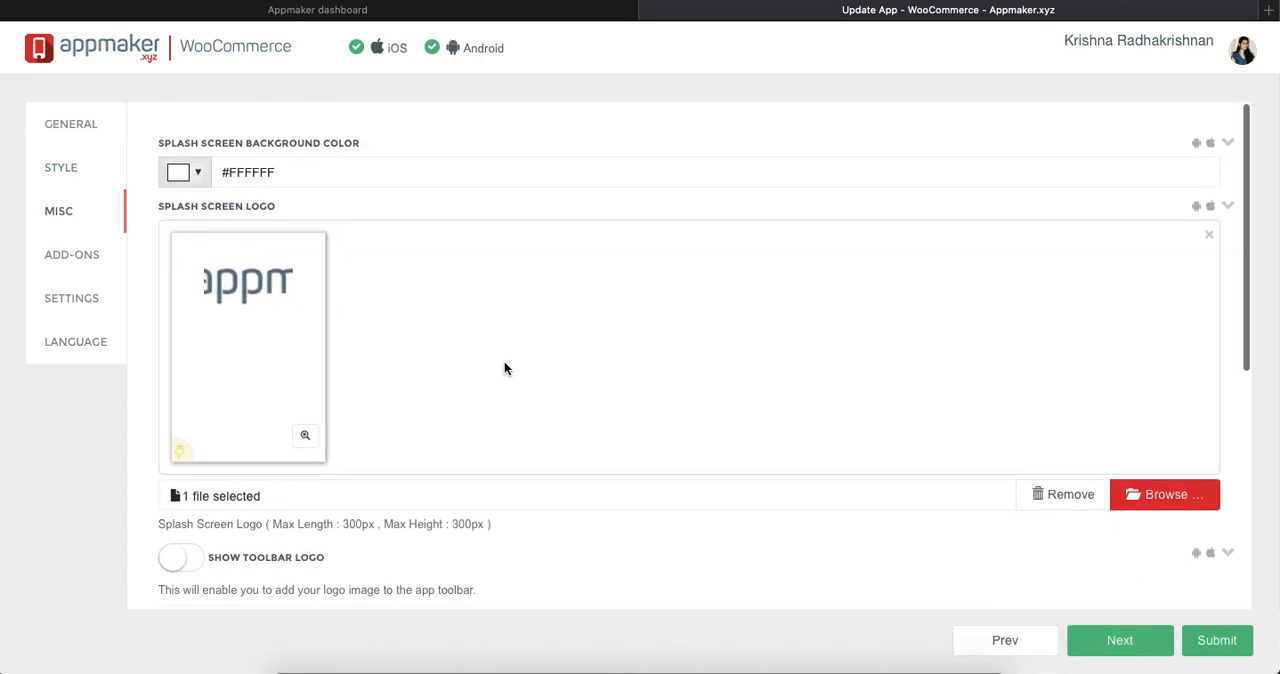
mouse_move(218, 146)
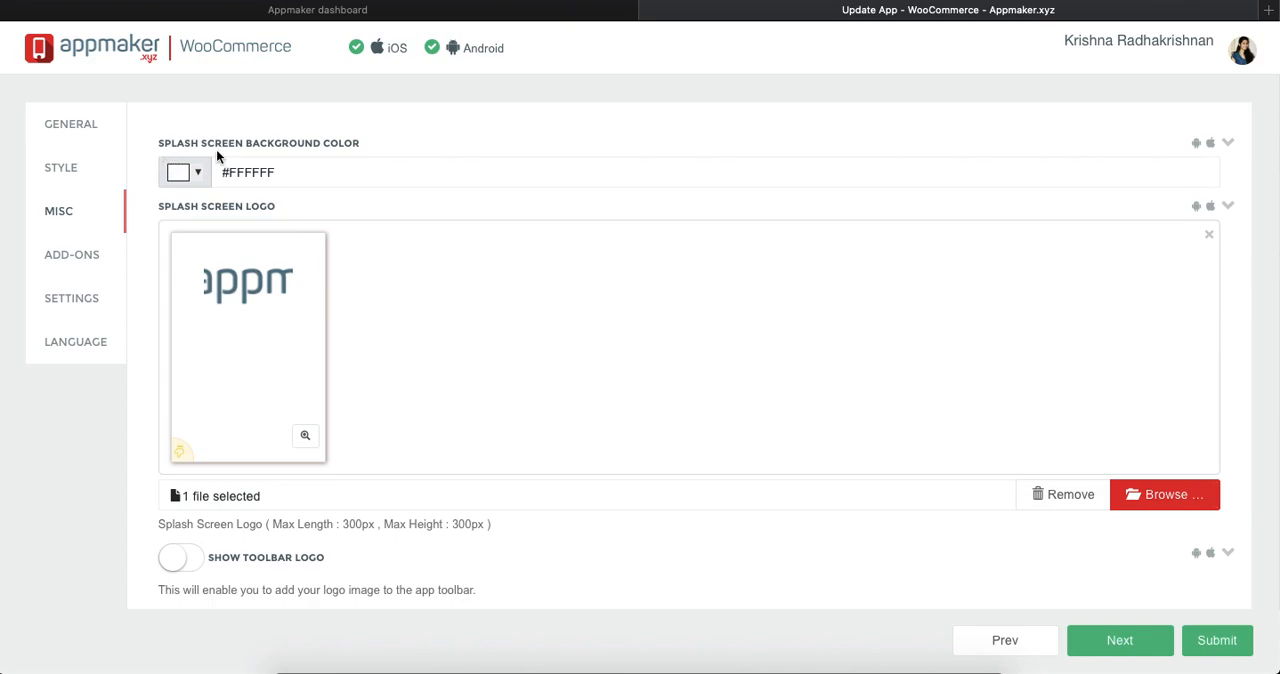
mouse_move(294, 342)
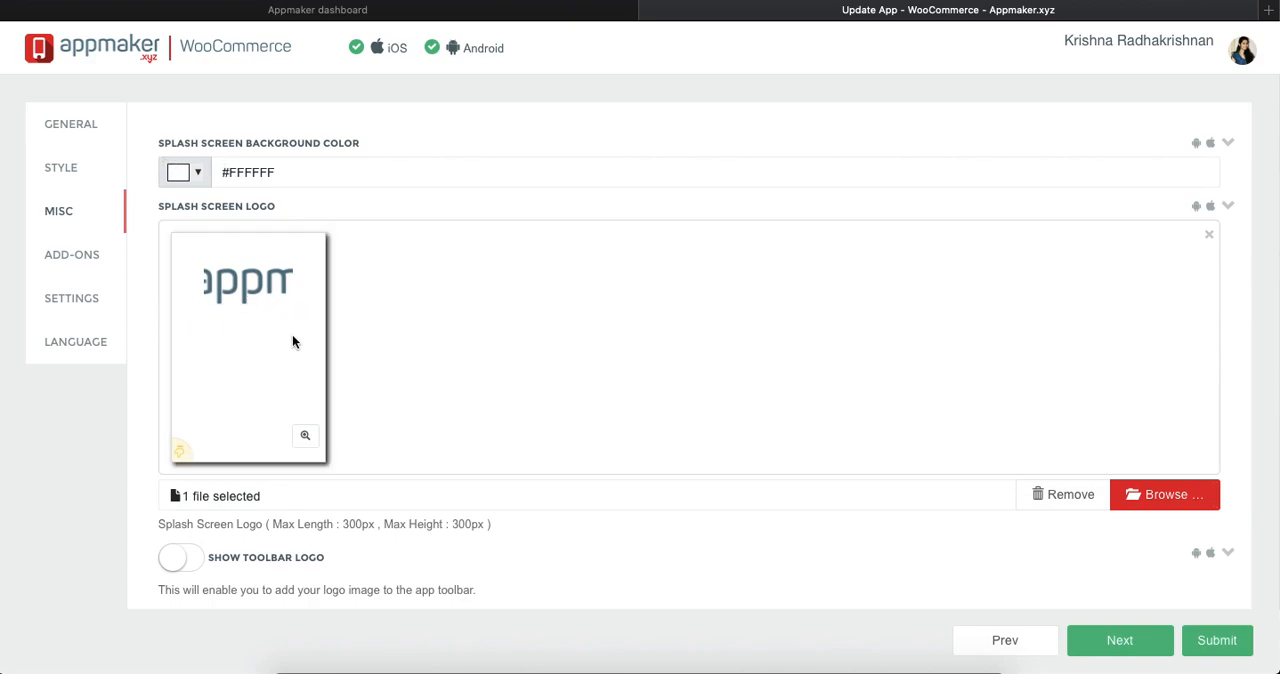
mouse_move(293, 335)
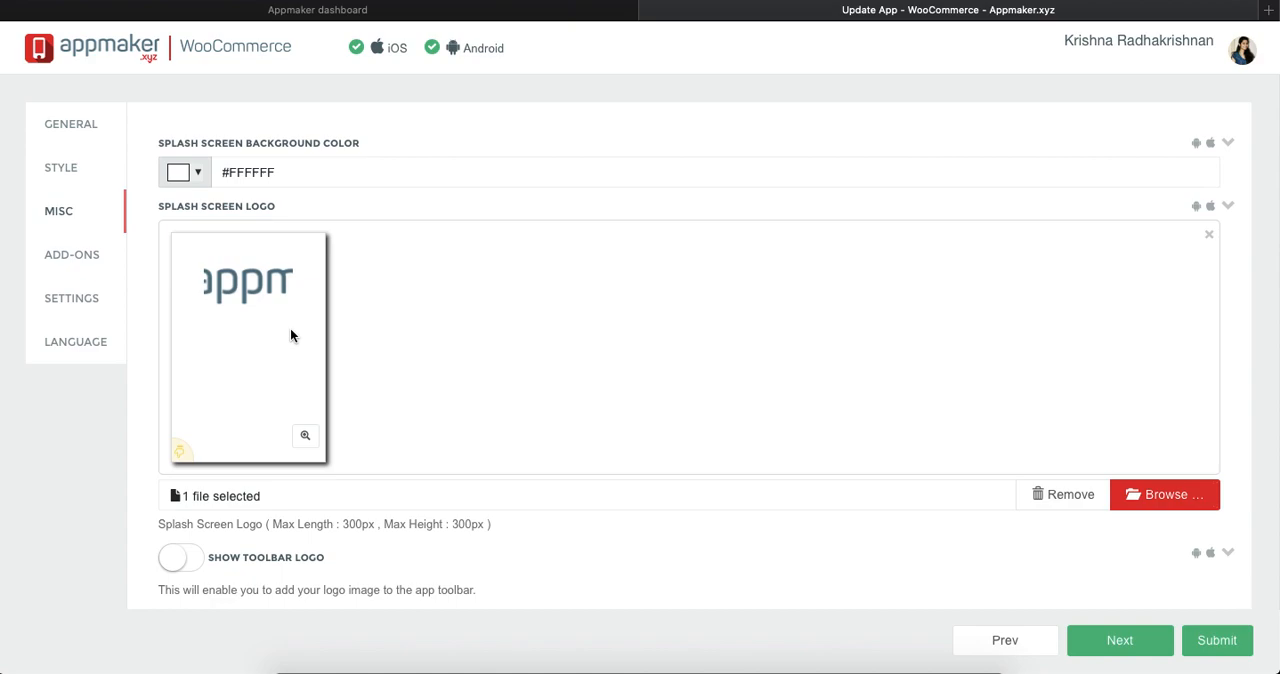
mouse_move(280, 155)
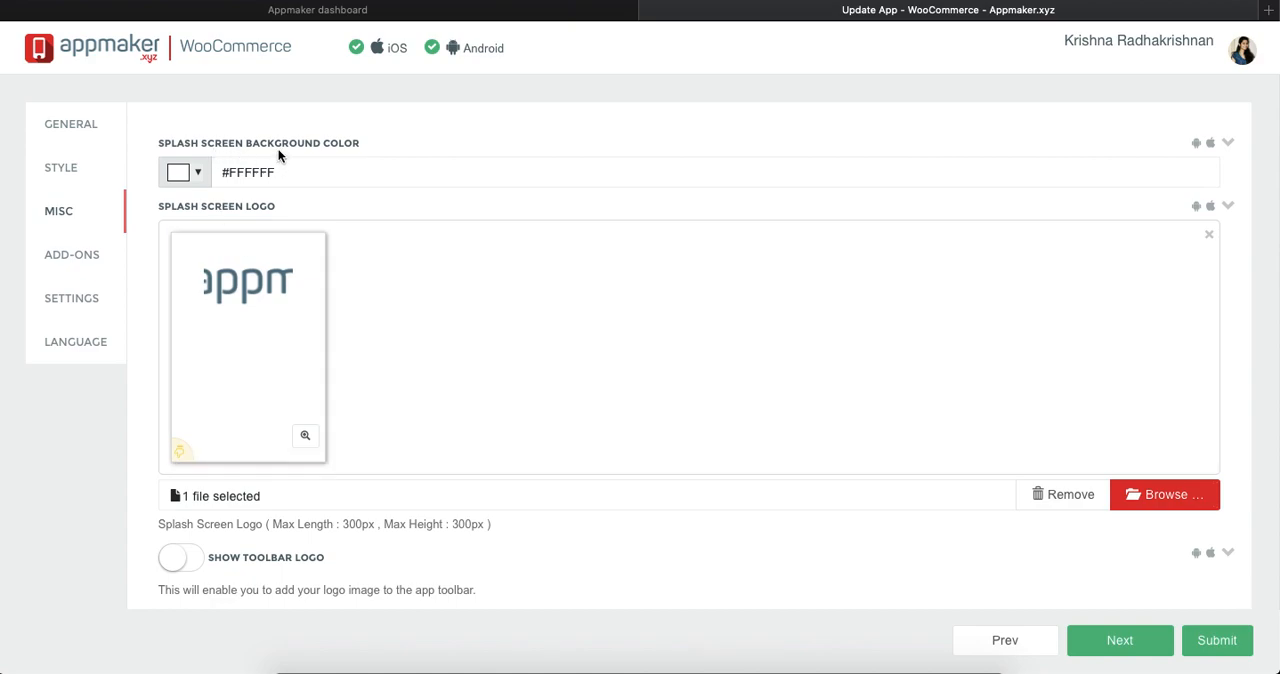
scroll(down, 3)
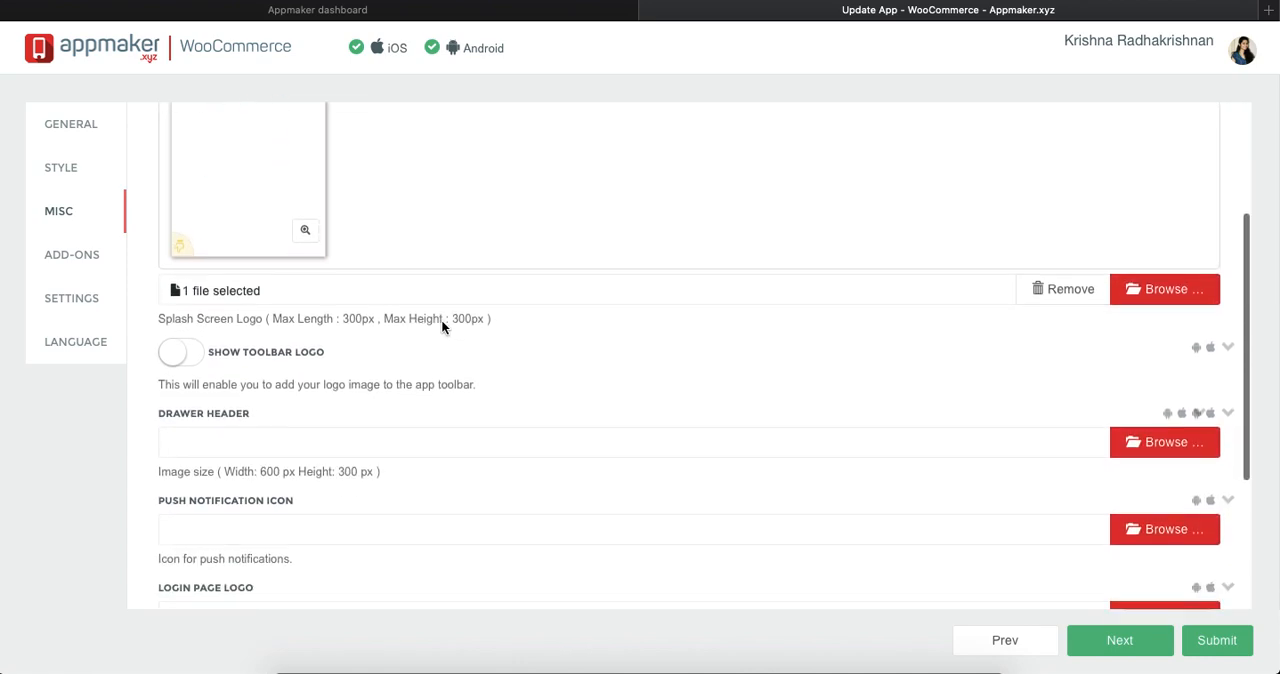
scroll(down, 3)
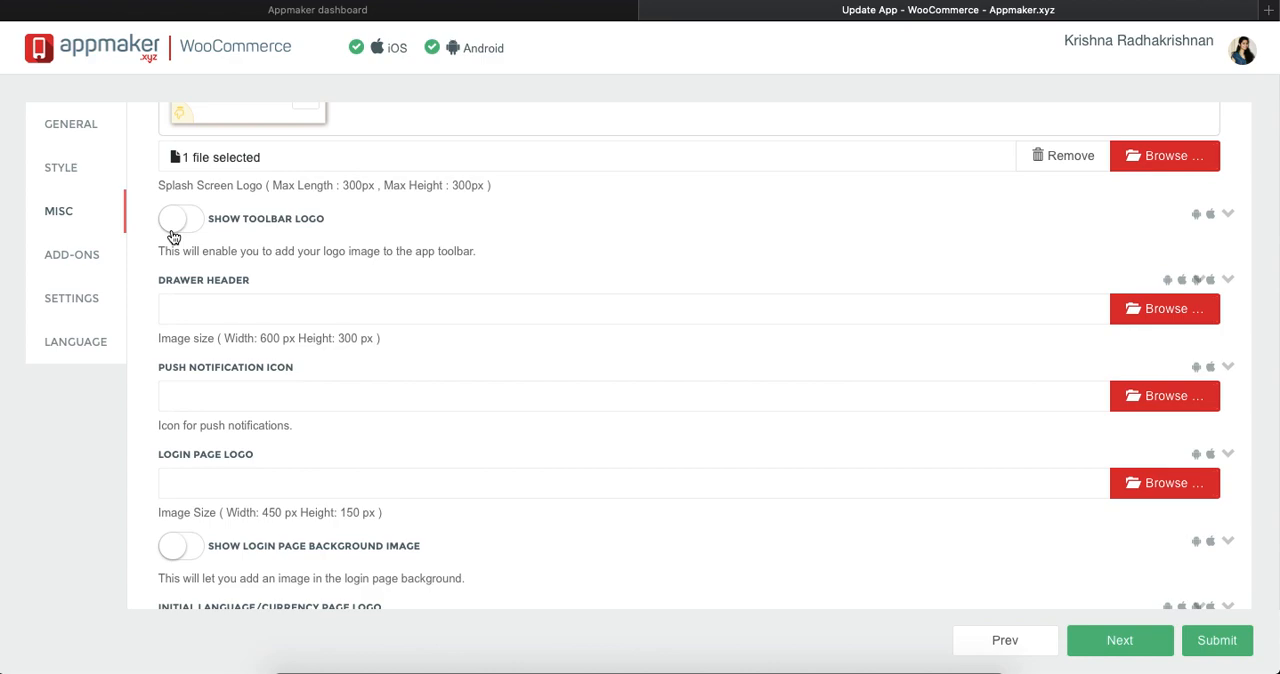
mouse_move(350, 408)
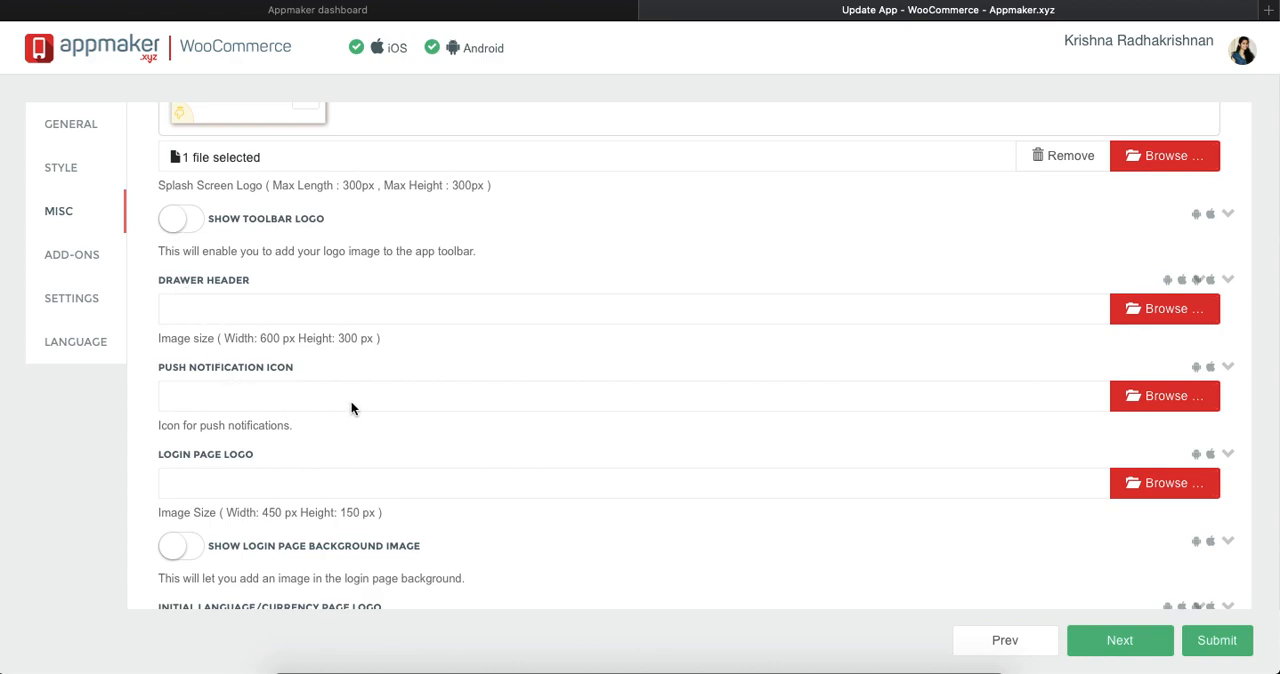
scroll(down, 3)
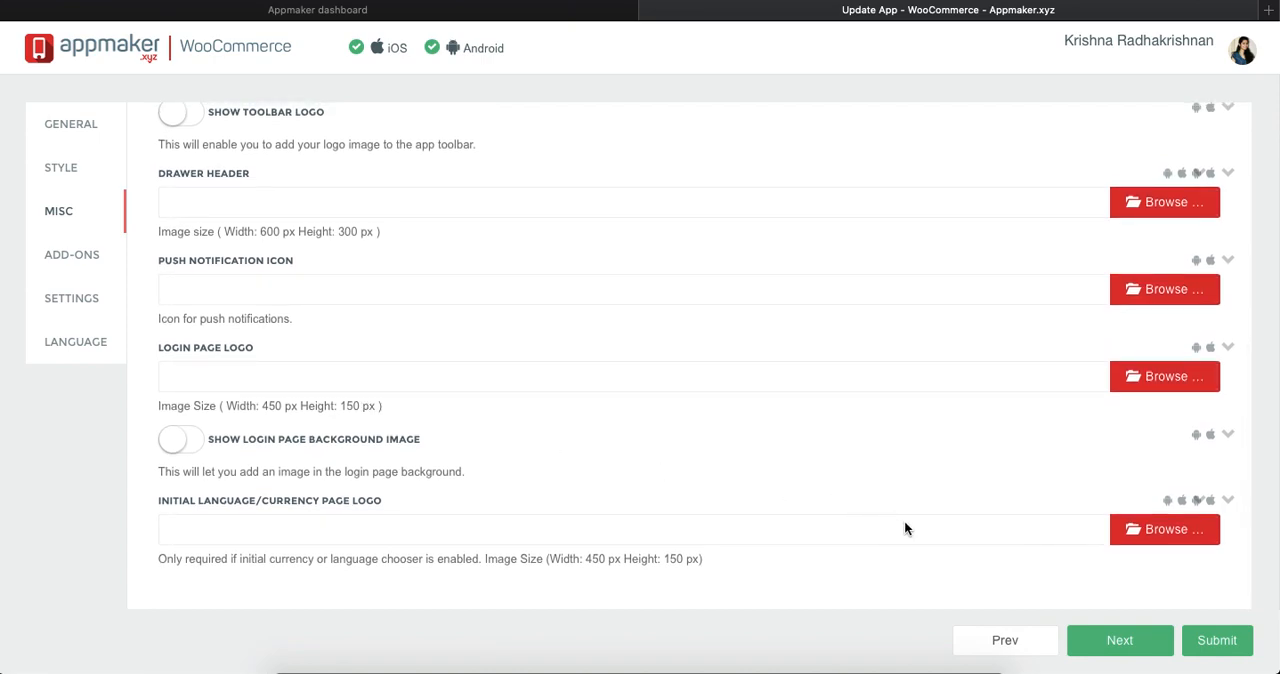
mouse_move(198, 305)
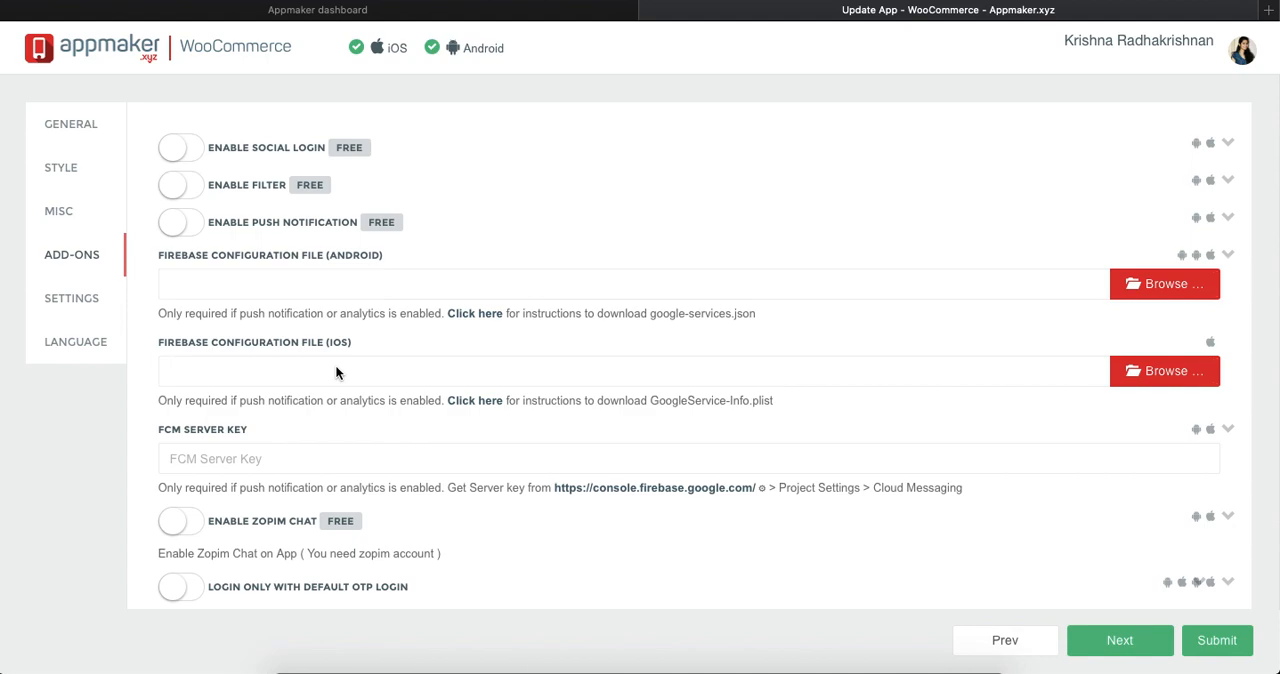
mouse_move(467, 385)
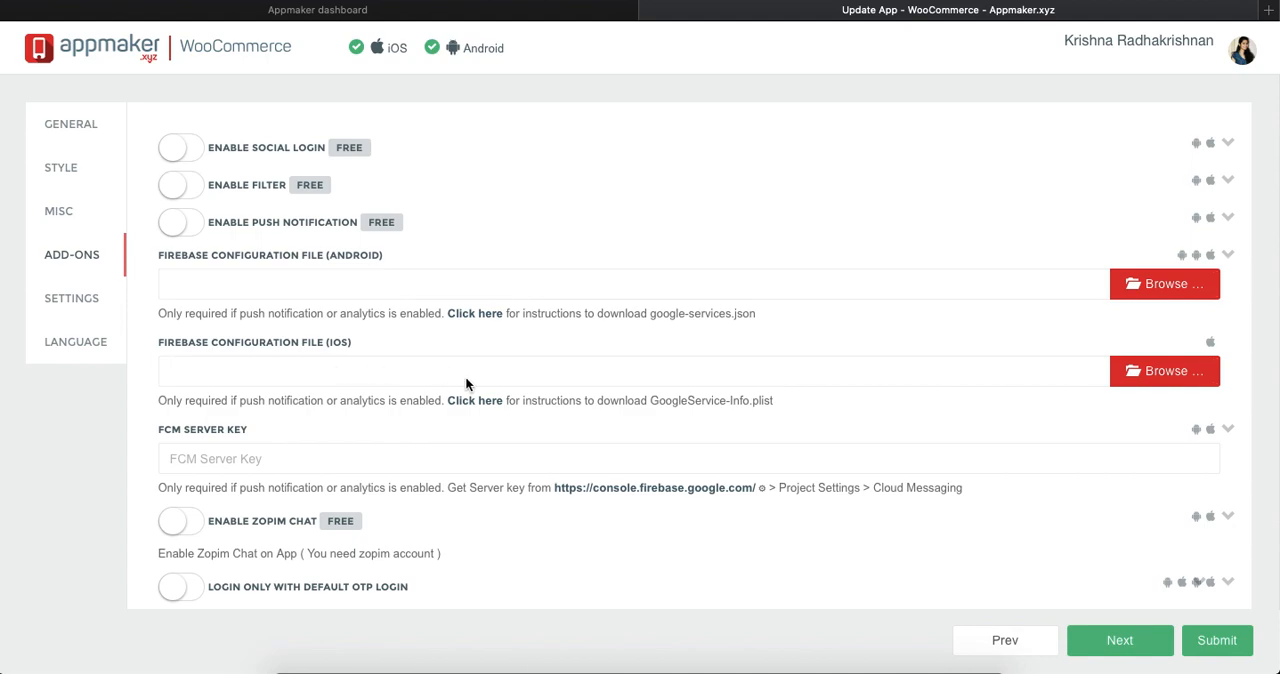
Toggle 'Login only with default OTP login' on and then back off.
scroll(down, 3)
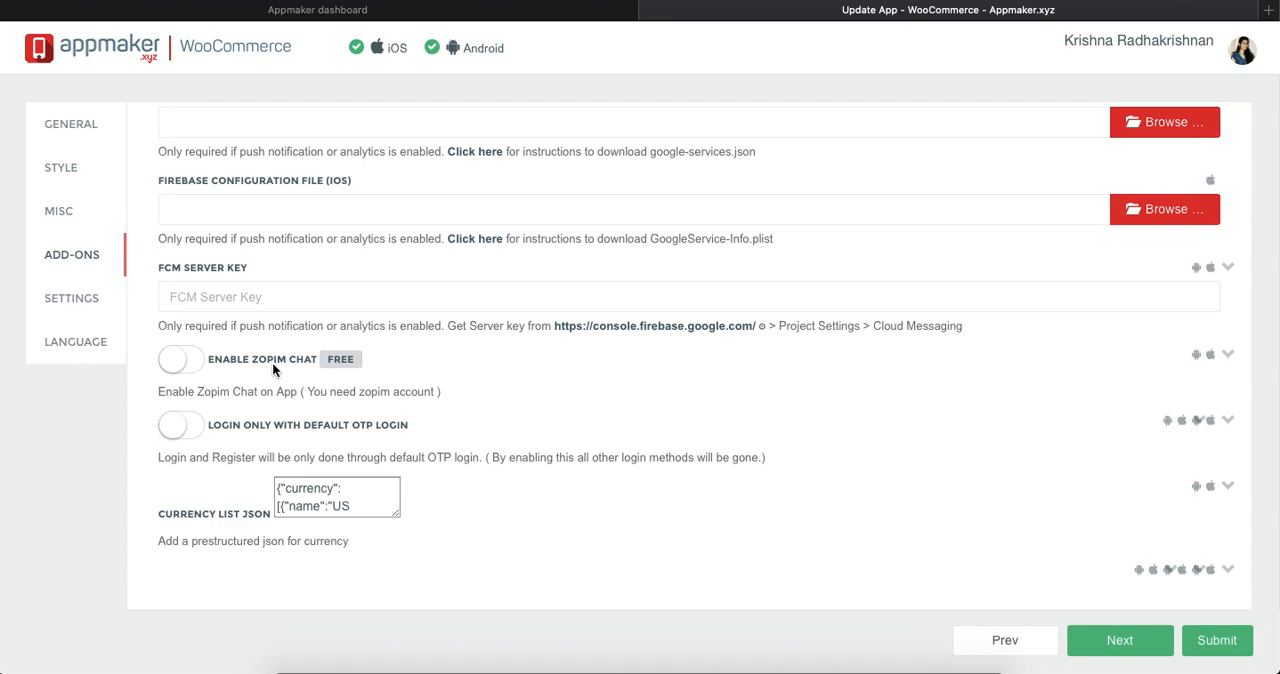
mouse_move(393, 432)
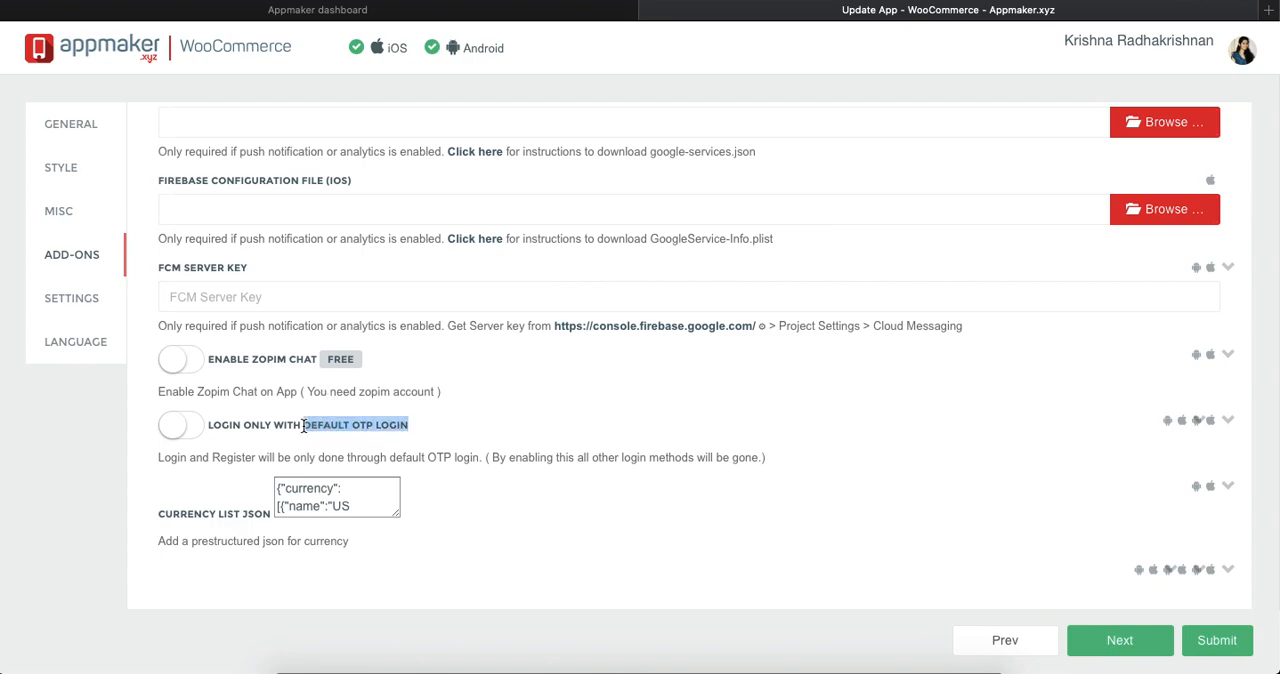
click(181, 424)
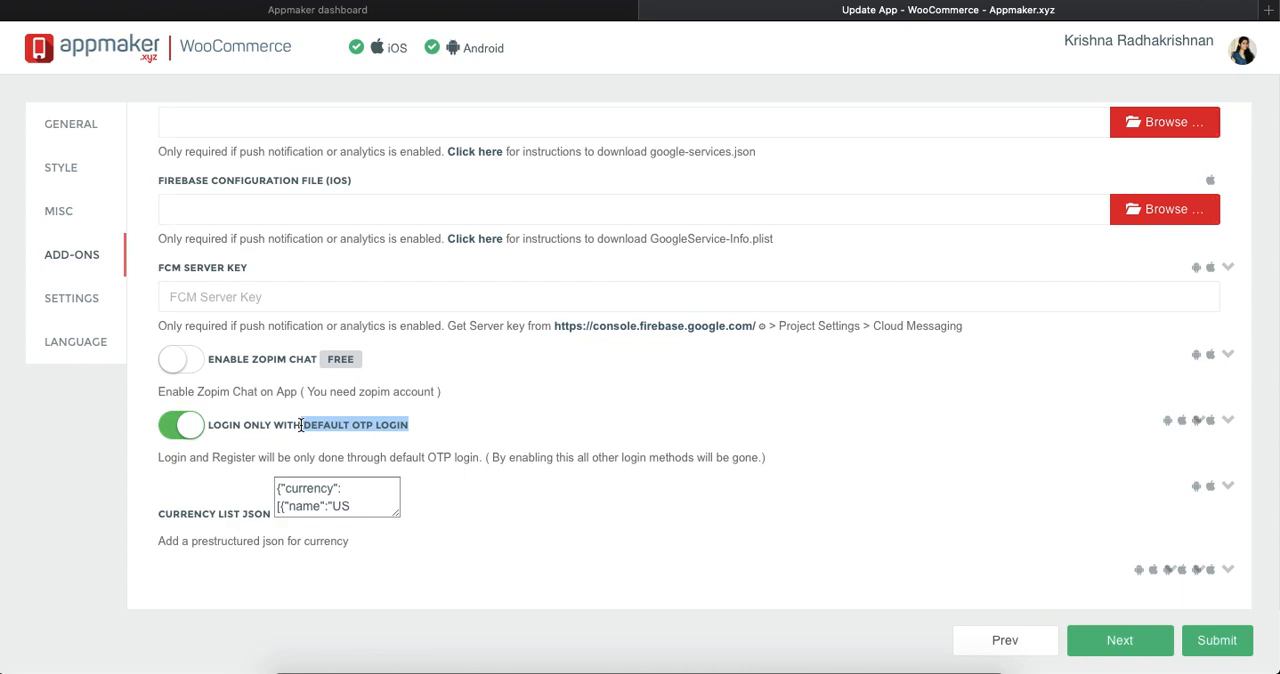
click(181, 424)
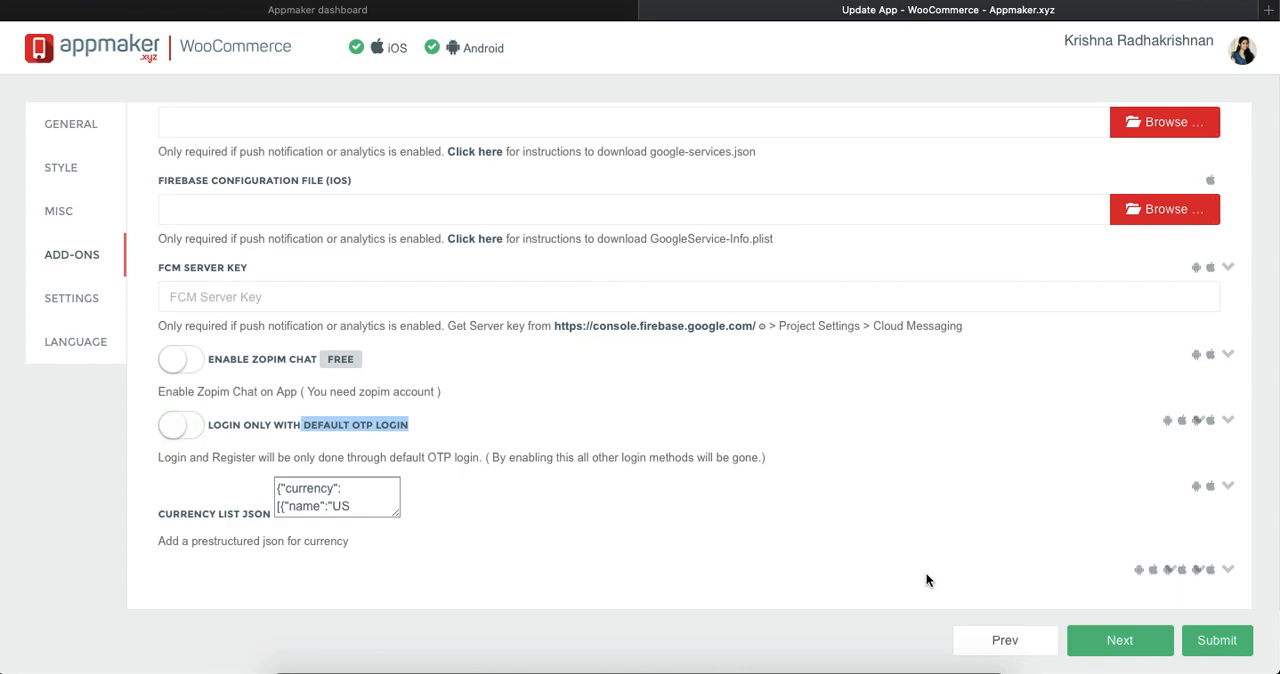
click(71, 298)
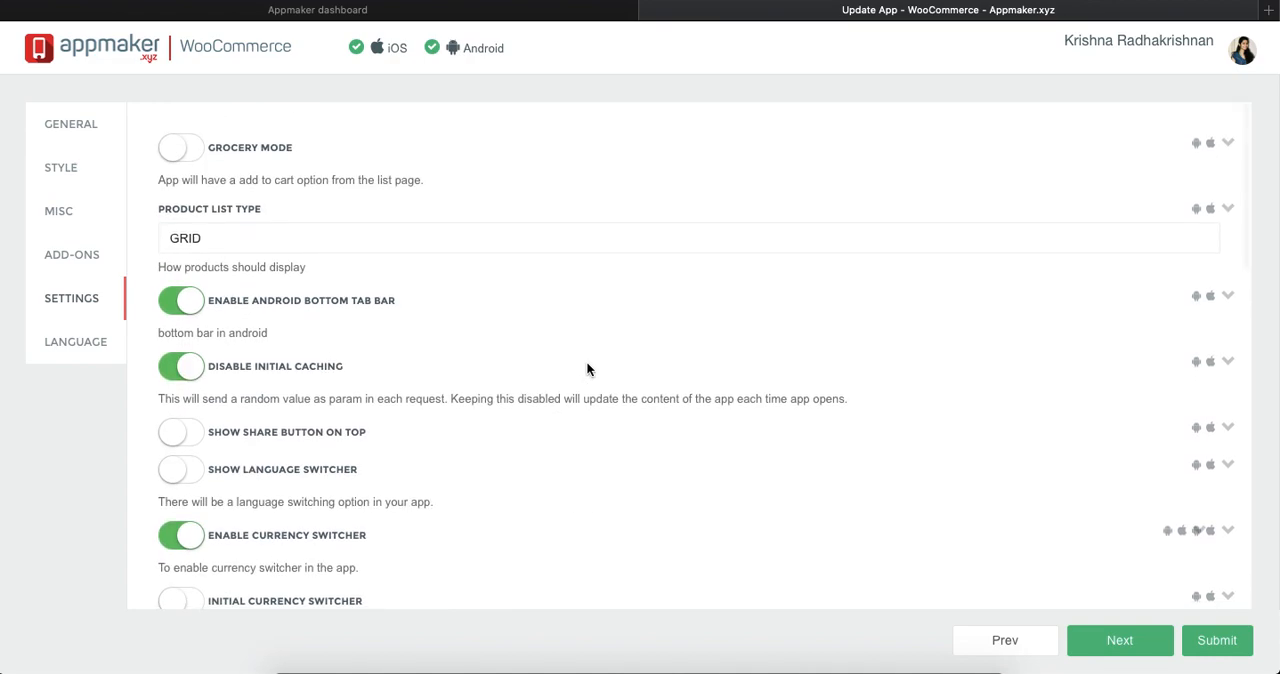
mouse_move(203, 150)
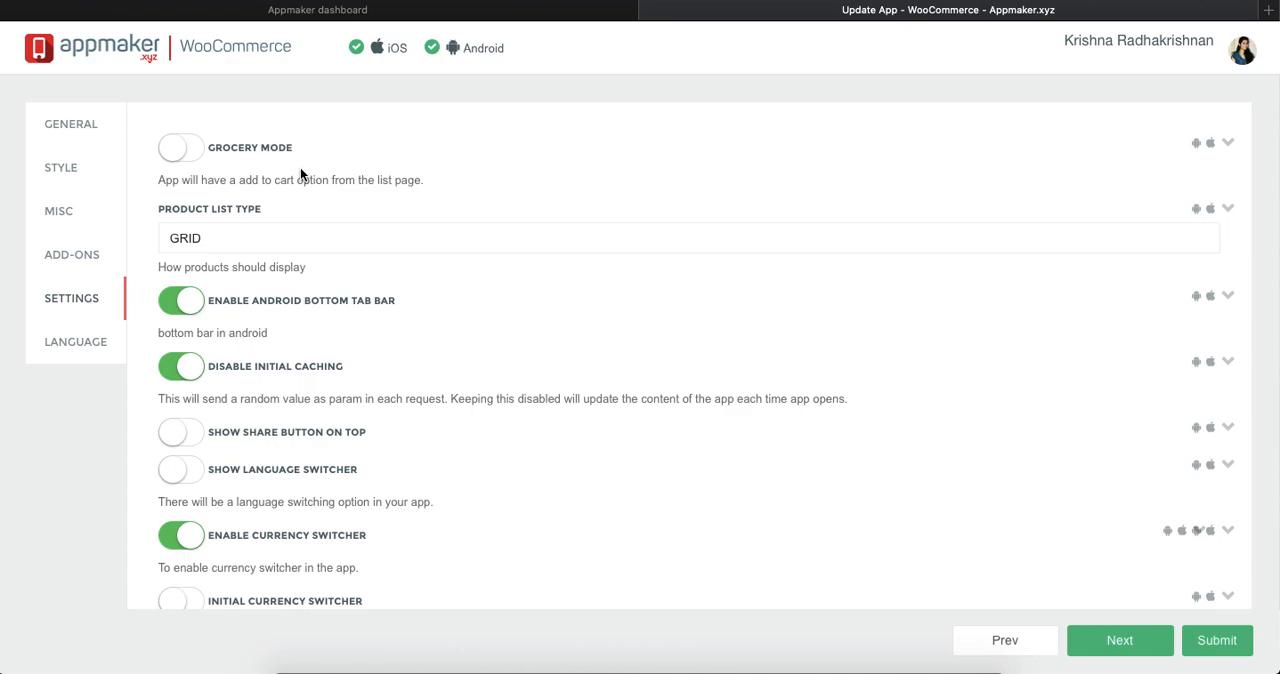
mouse_move(300, 226)
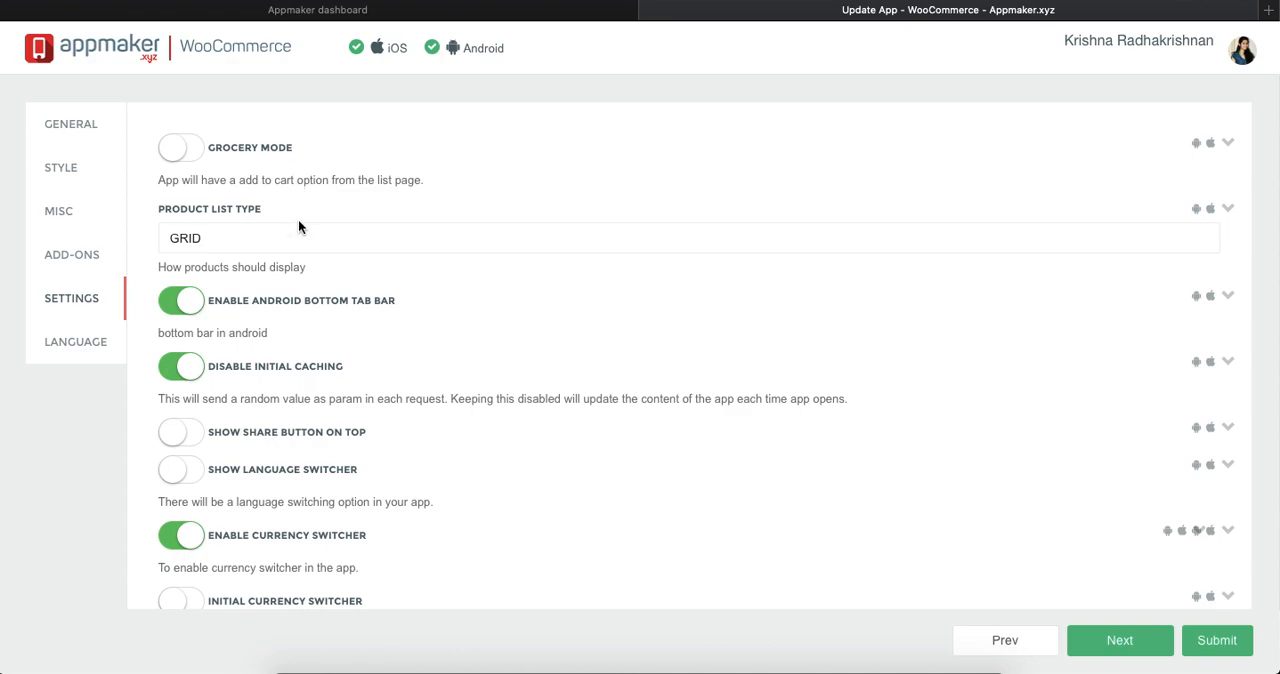
Open the Product List Type dropdown to view the GRID and LIST options.
click(687, 238)
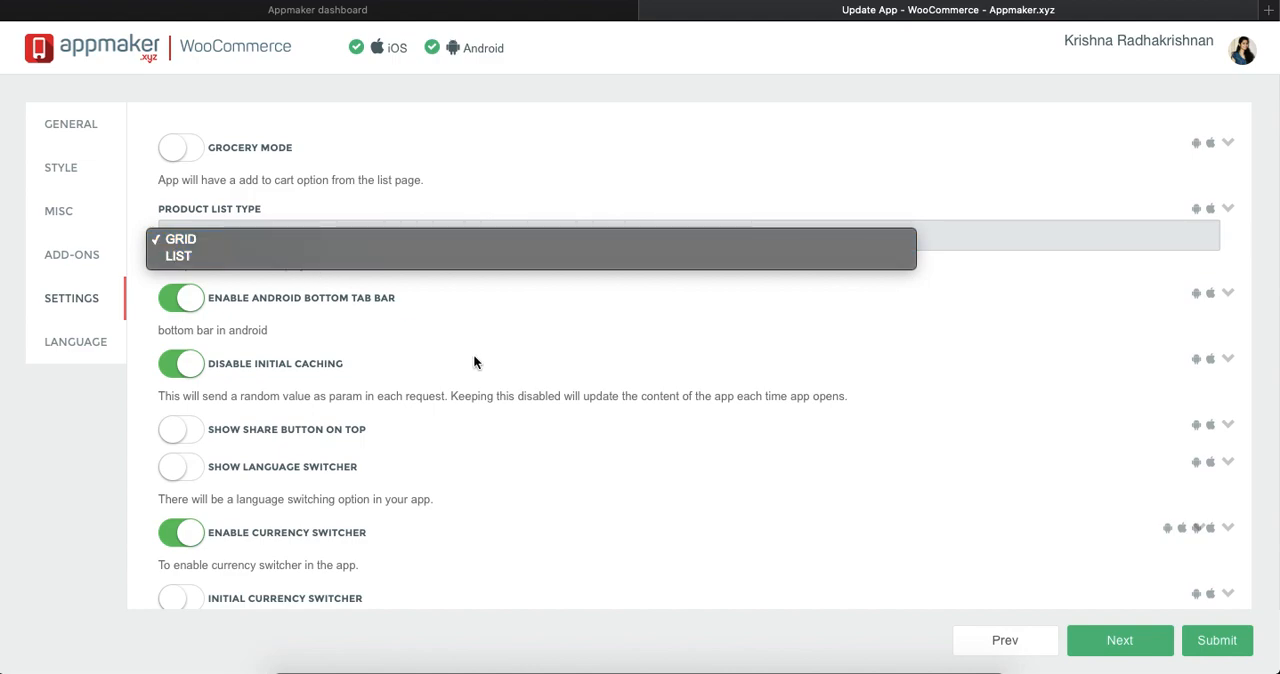
Keep GRID as the product list type and scroll down to the Checkout Webview toggle.
click(181, 238)
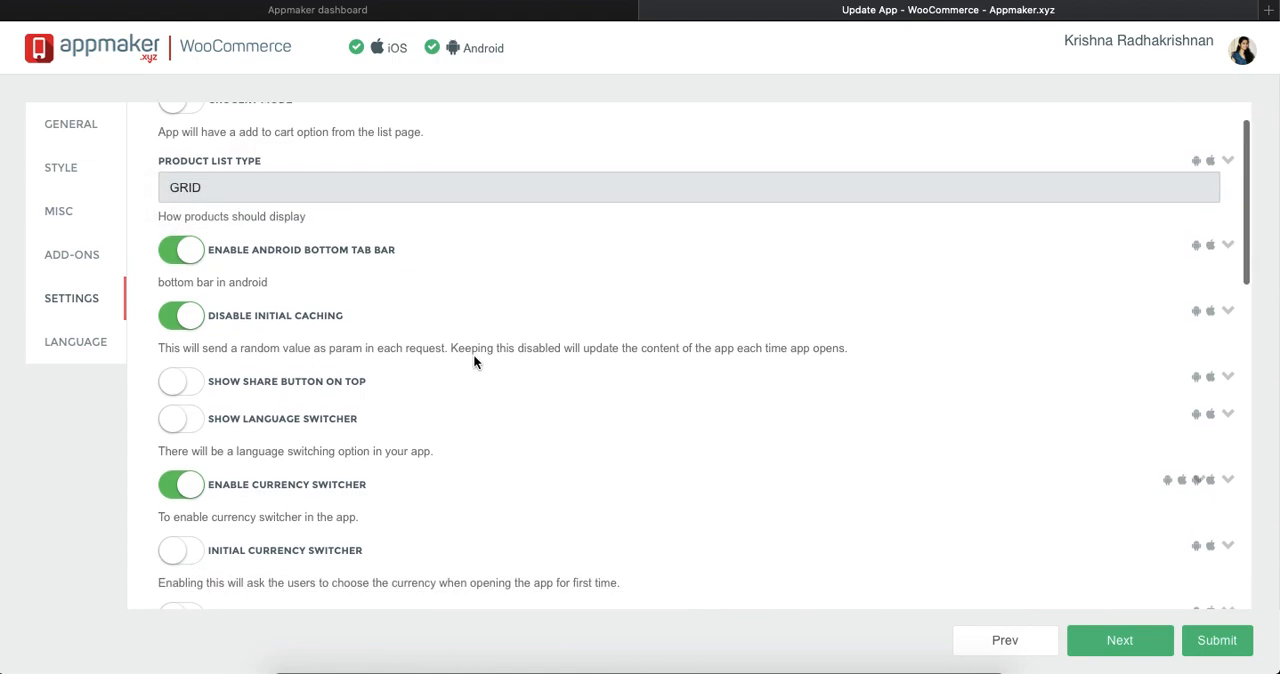
scroll(down, 3)
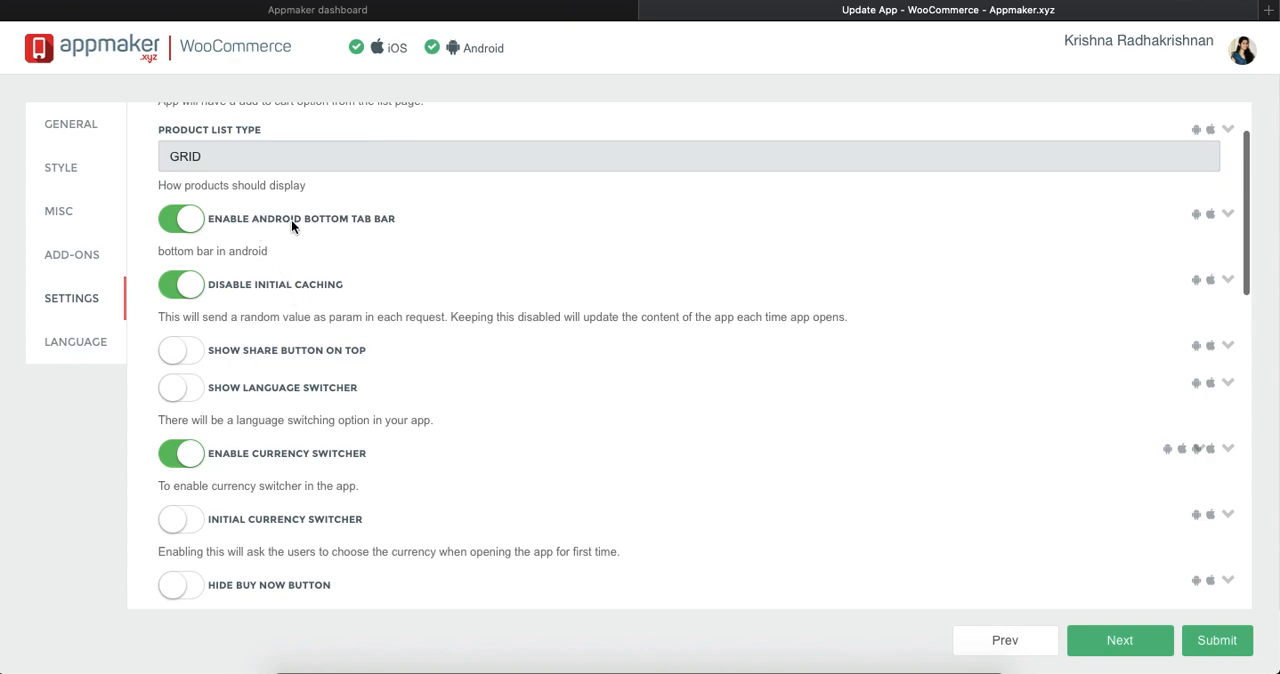
double_click(254, 218)
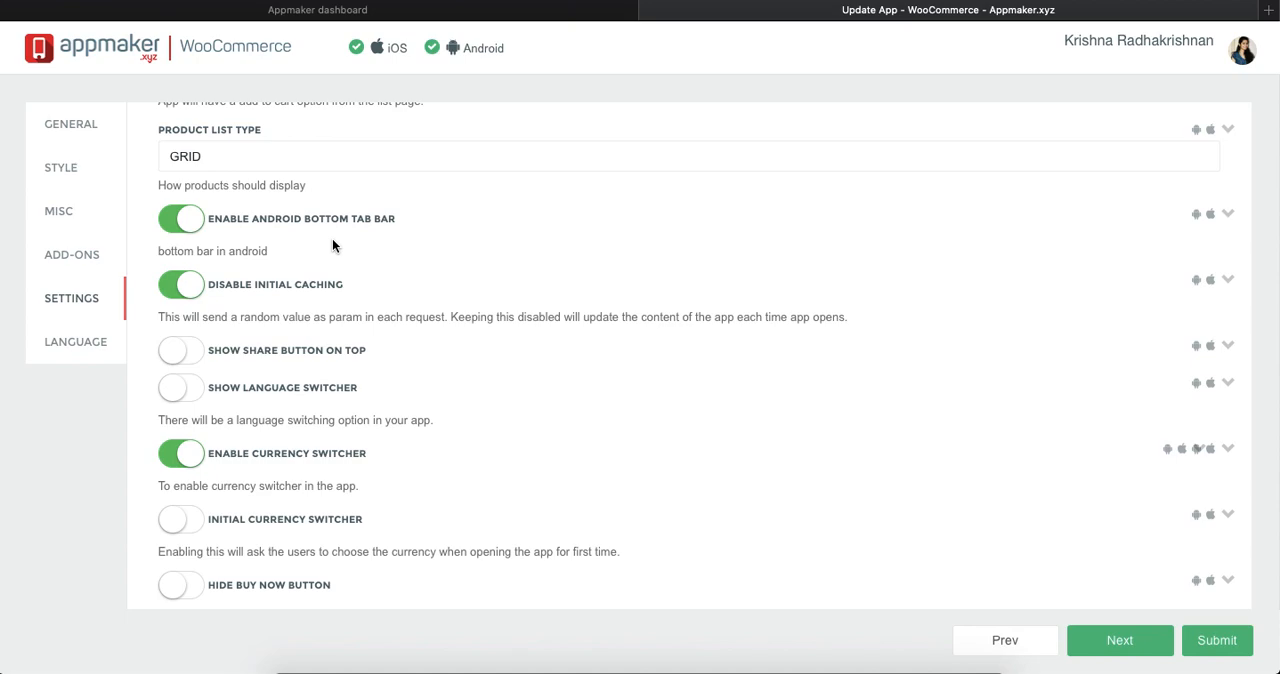
scroll(down, 3)
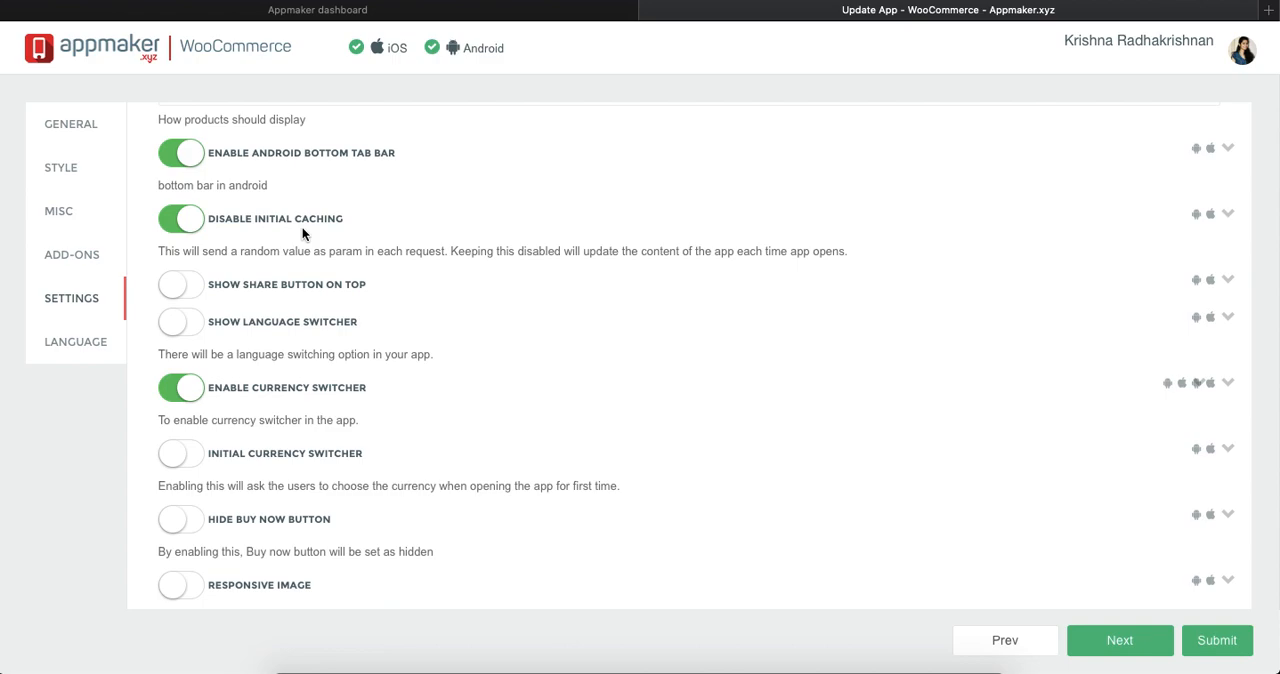
scroll(down, 3)
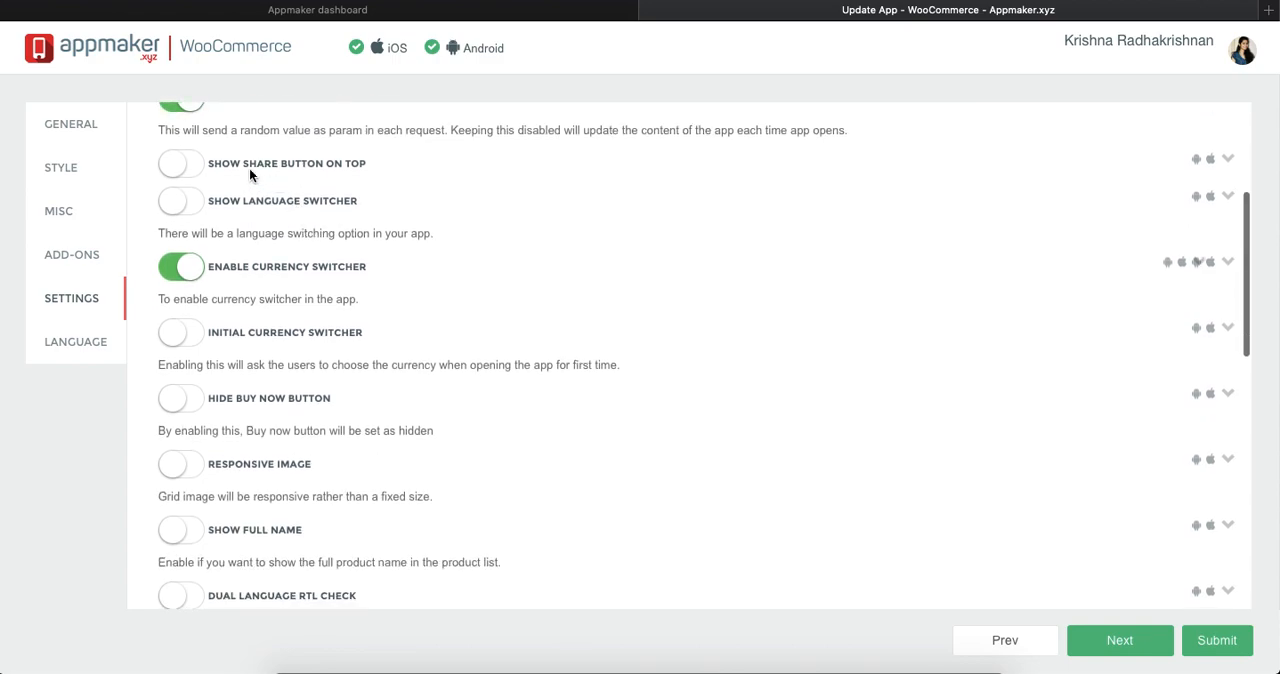
mouse_move(250, 172)
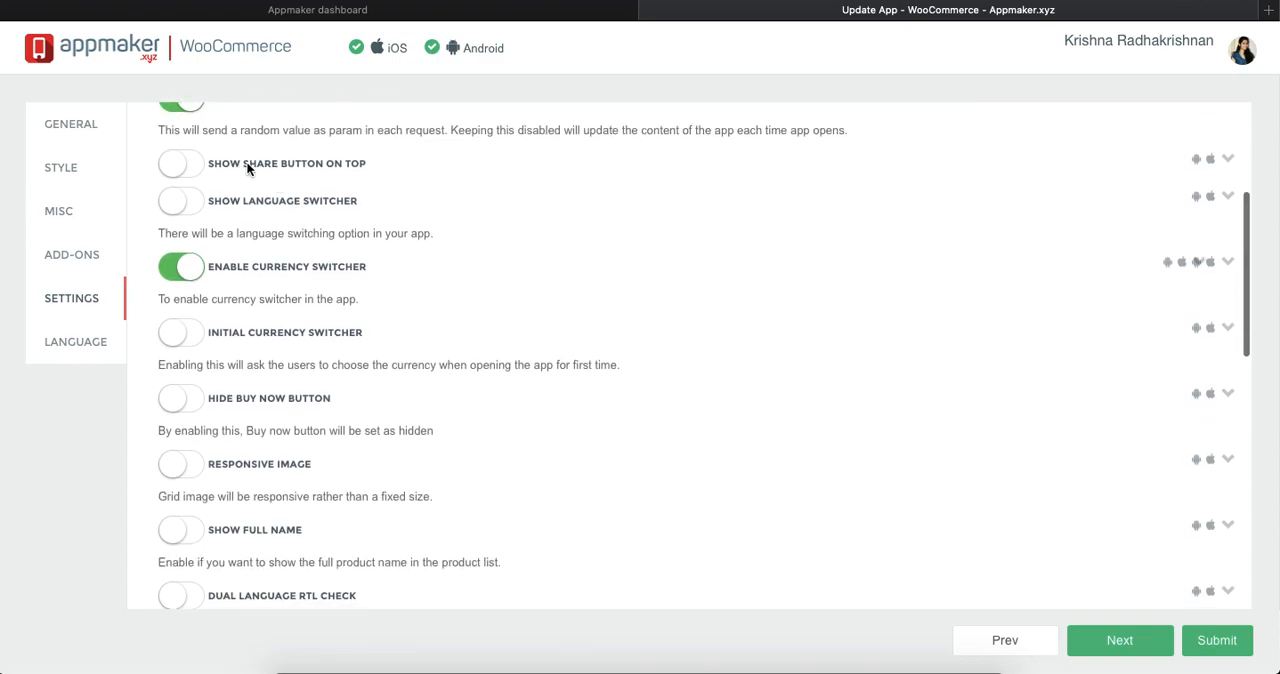
mouse_move(248, 315)
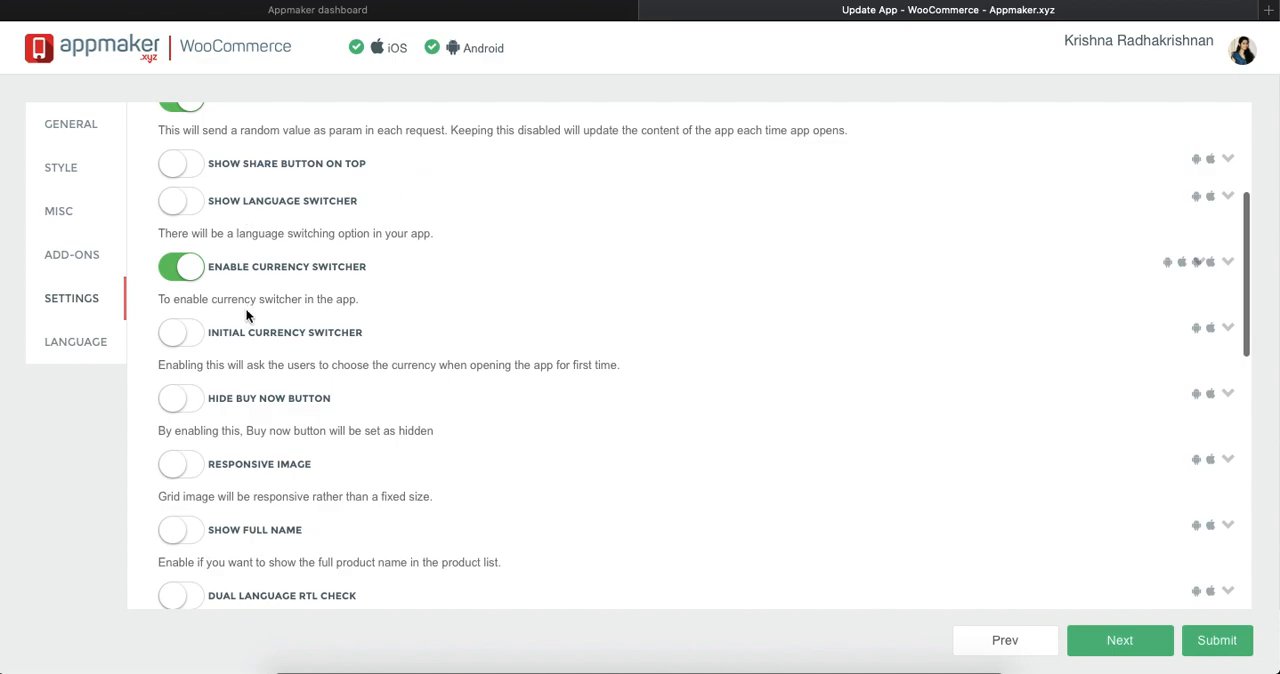
scroll(down, 3)
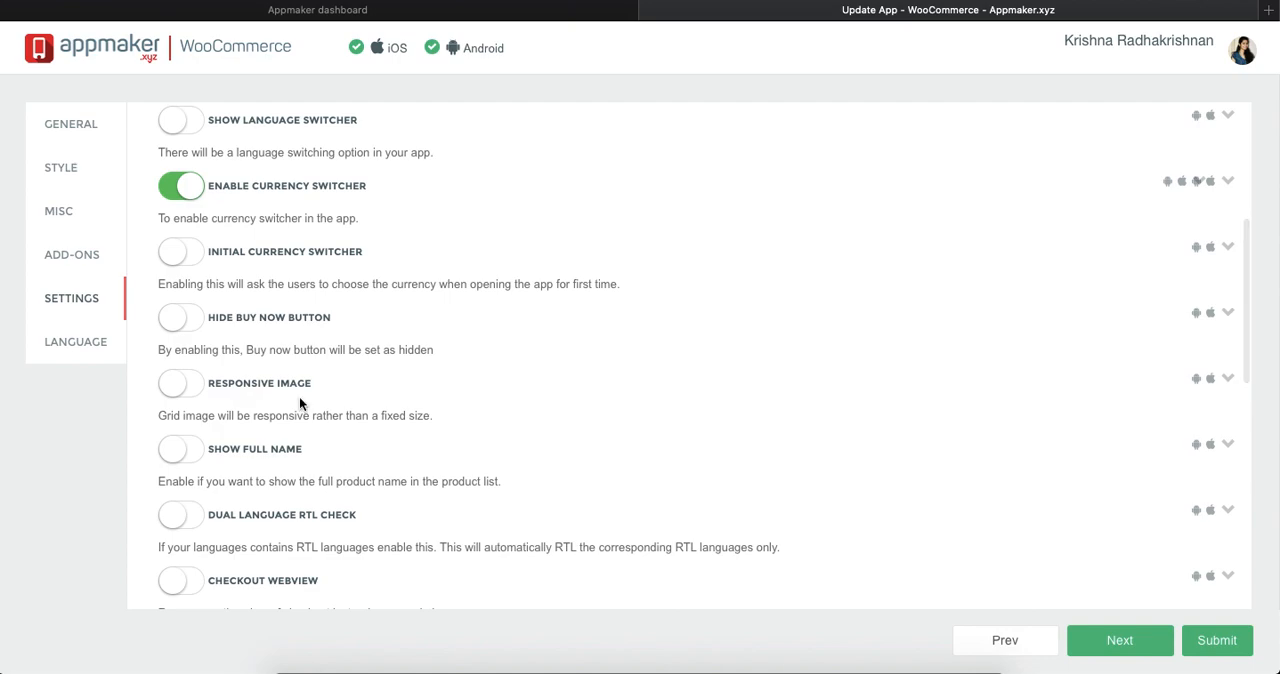
scroll(down, 3)
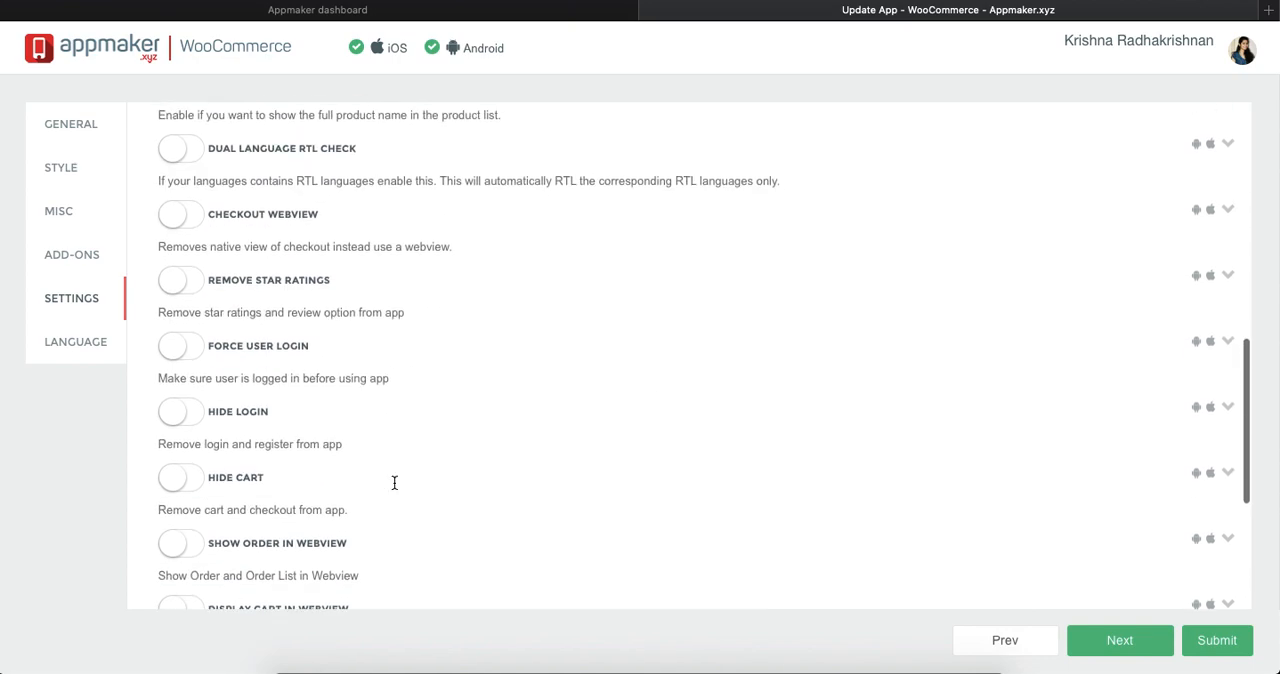
mouse_move(275, 224)
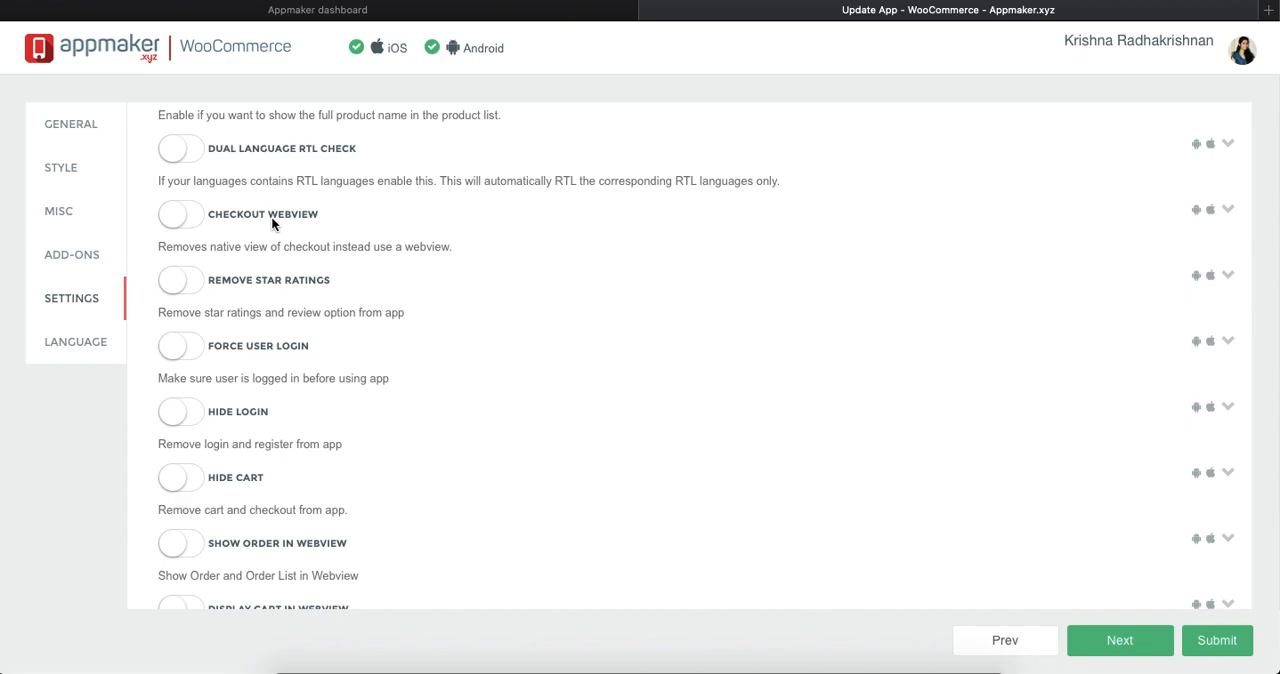
mouse_move(193, 215)
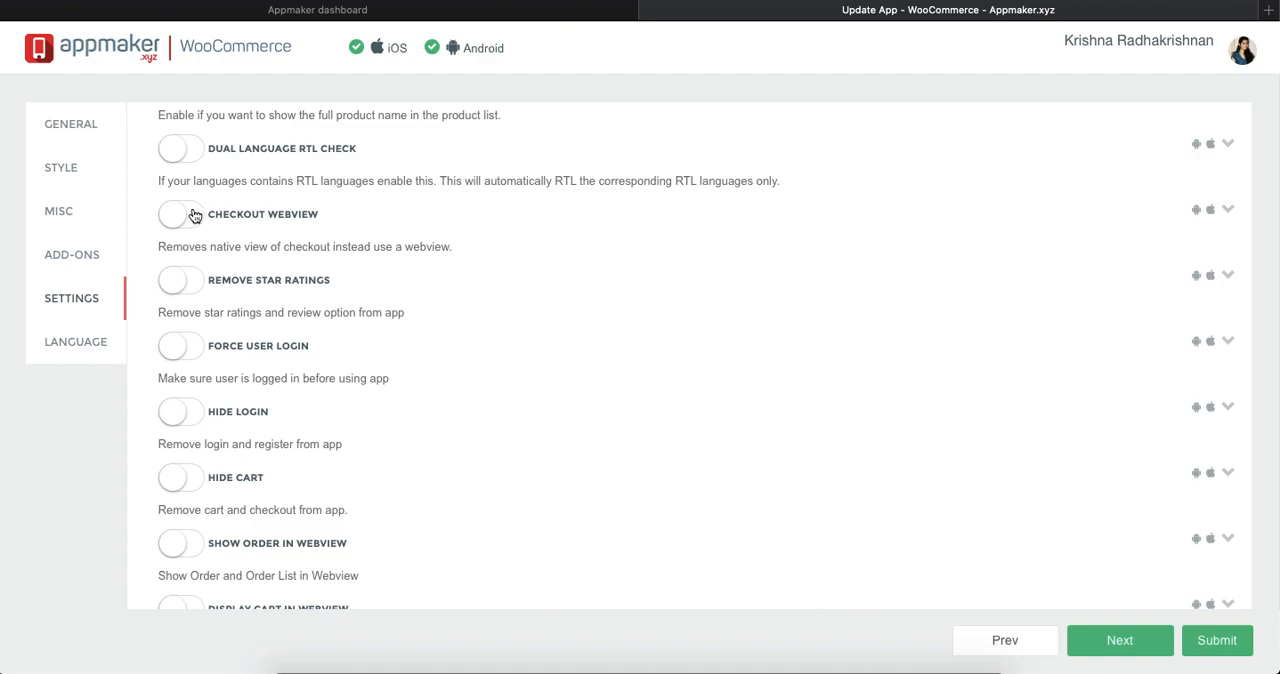
click(180, 214)
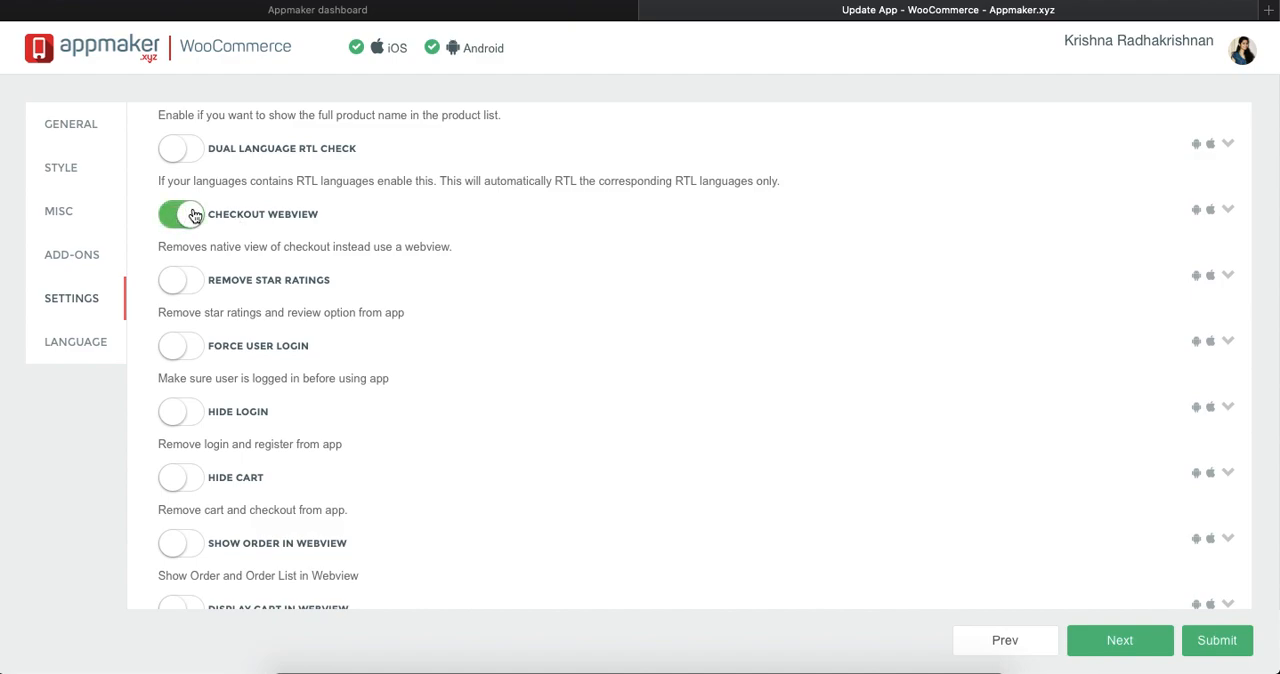
click(181, 214)
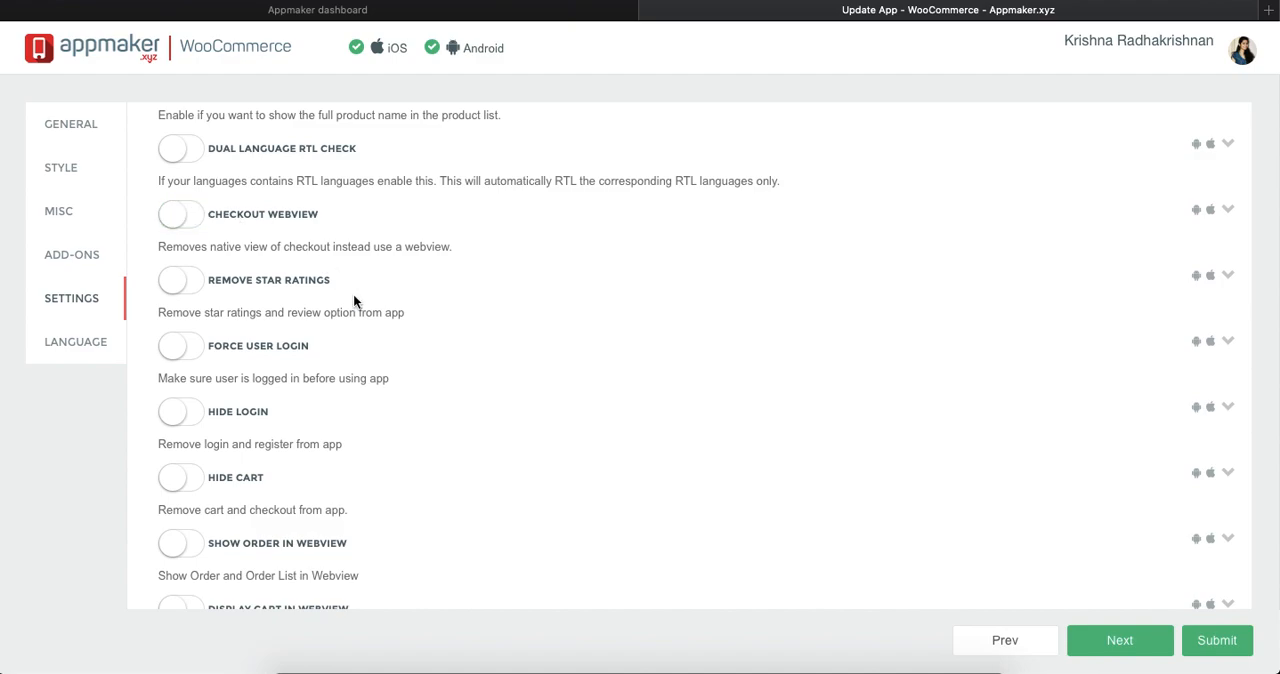
click(181, 280)
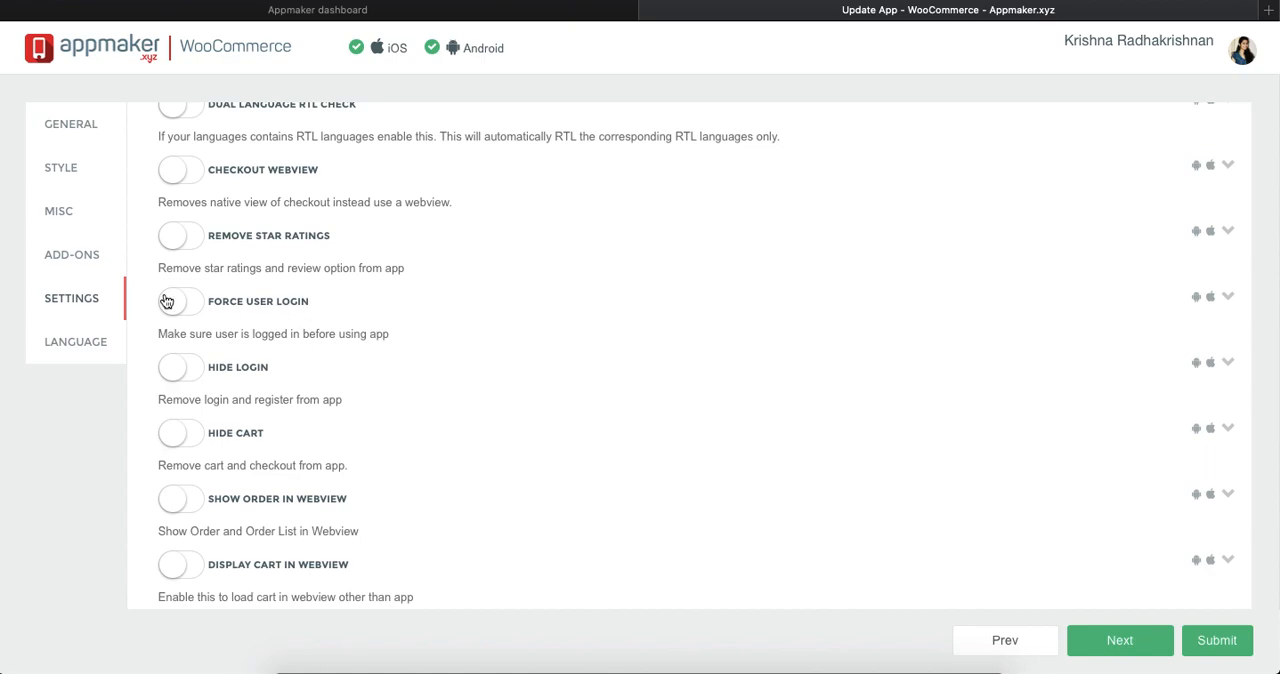
scroll(down, 3)
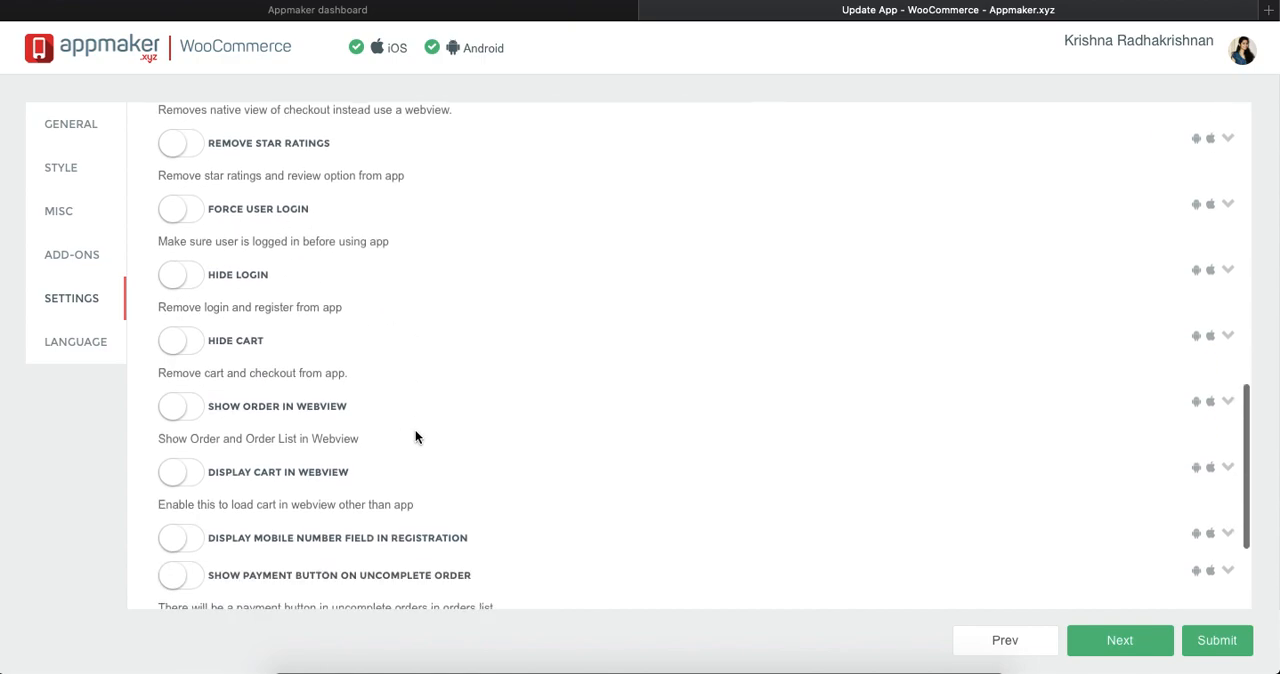
scroll(down, 3)
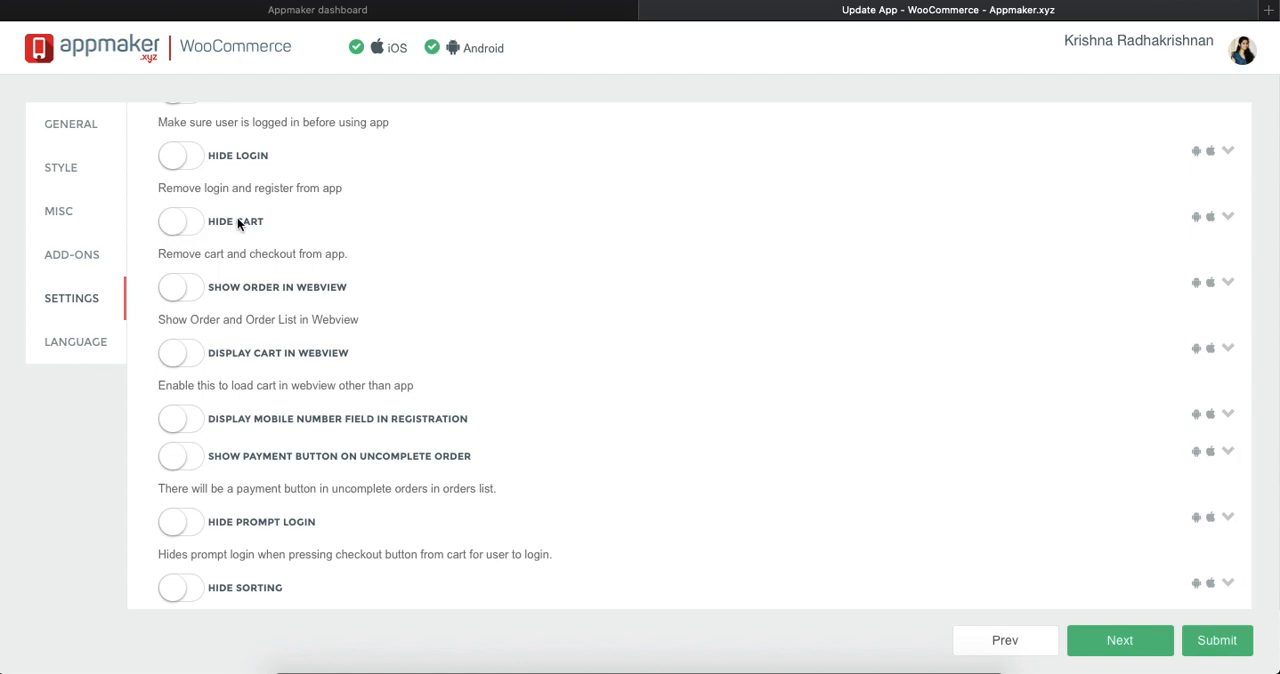
scroll(down, 3)
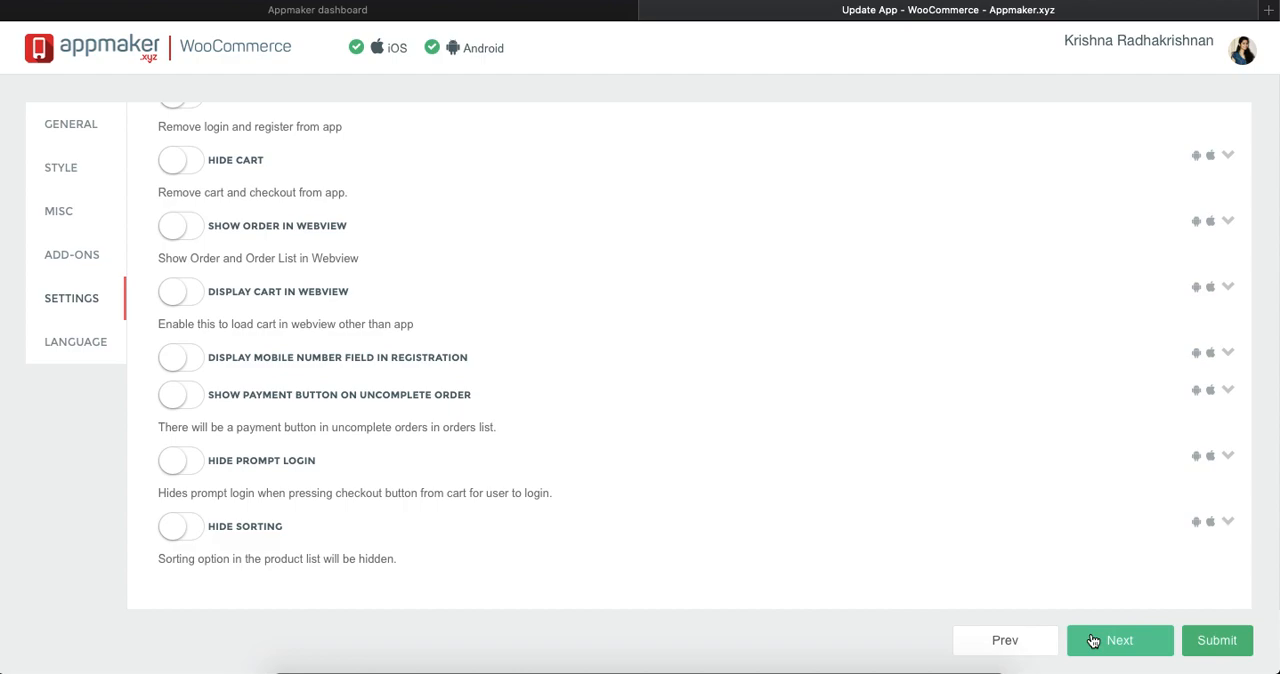
Search 'itali', add Italian as an app language, and open its translation list.
click(1119, 640)
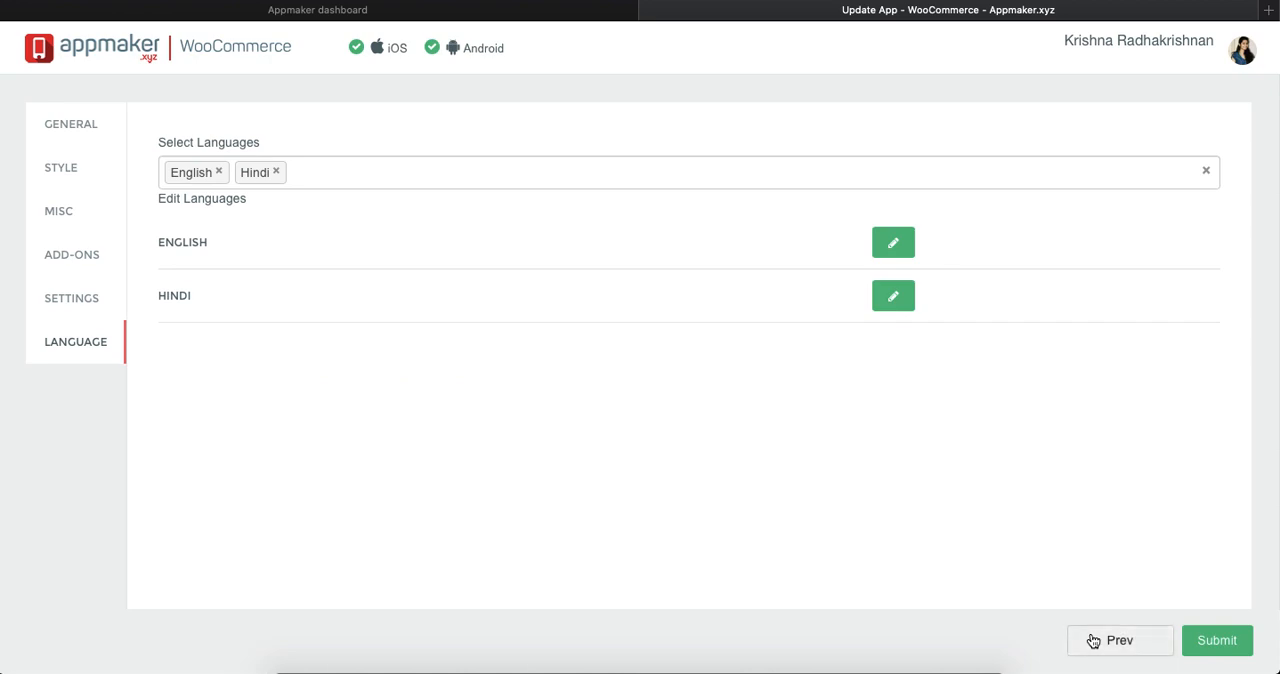
mouse_move(388, 415)
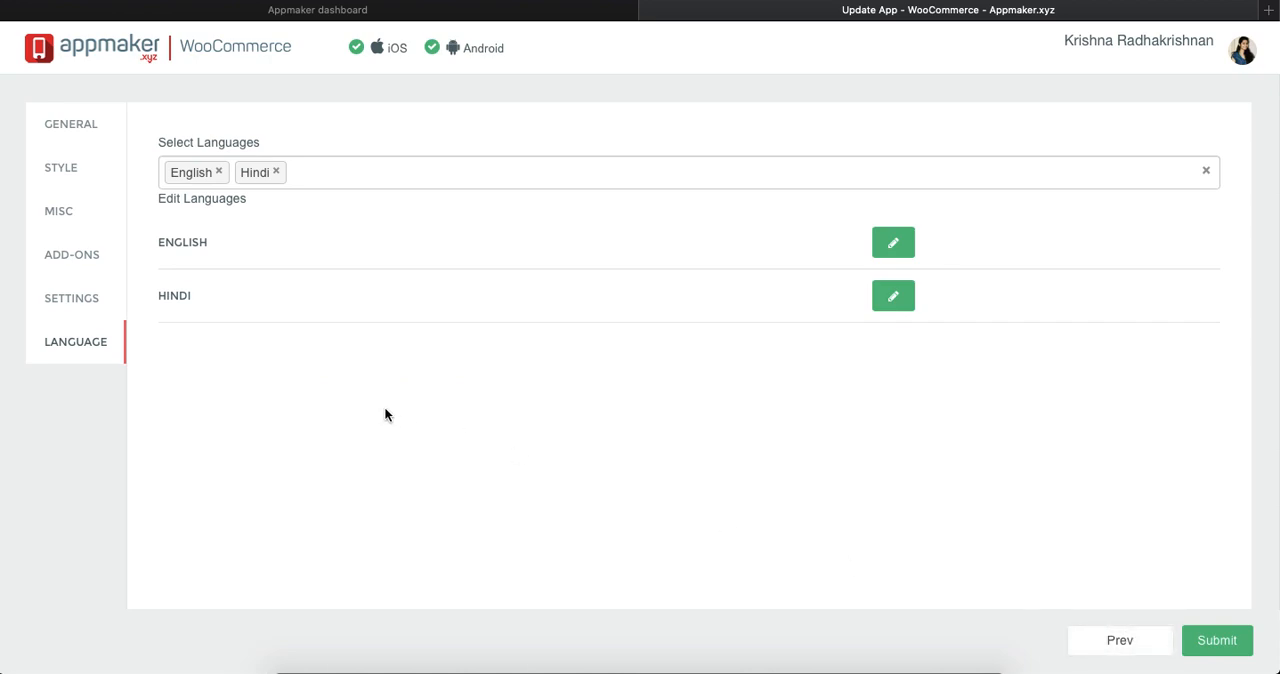
mouse_move(375, 171)
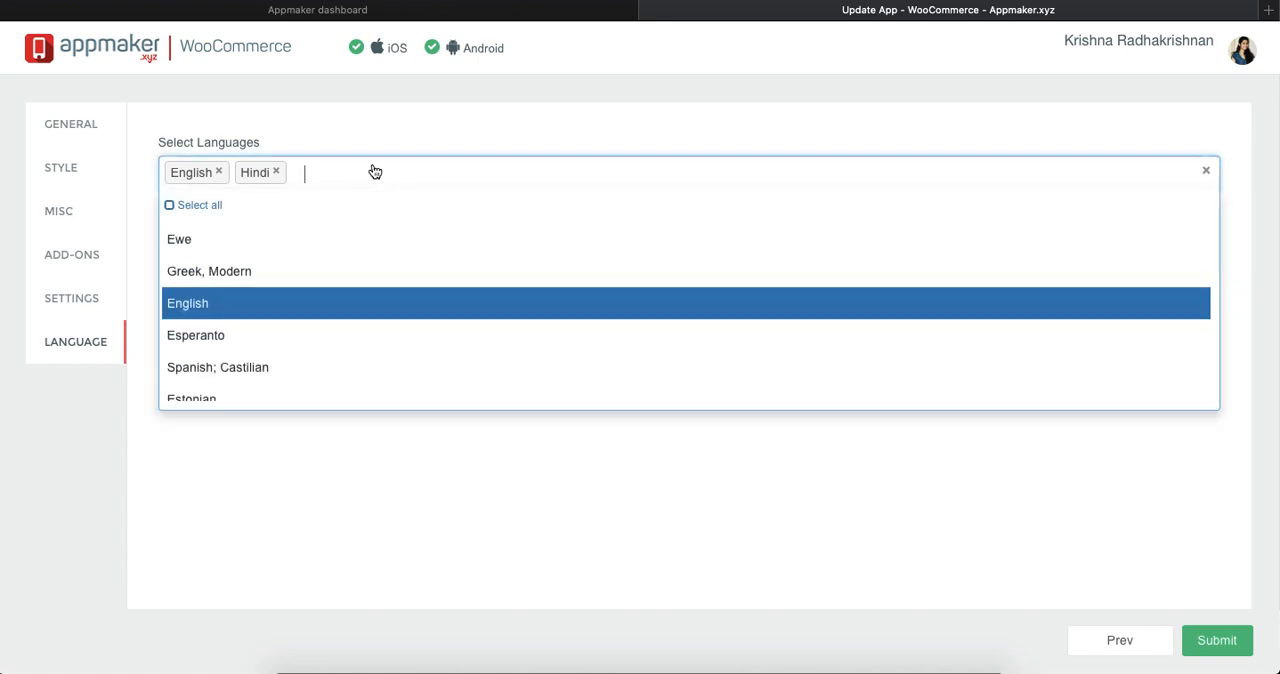
text(itali)
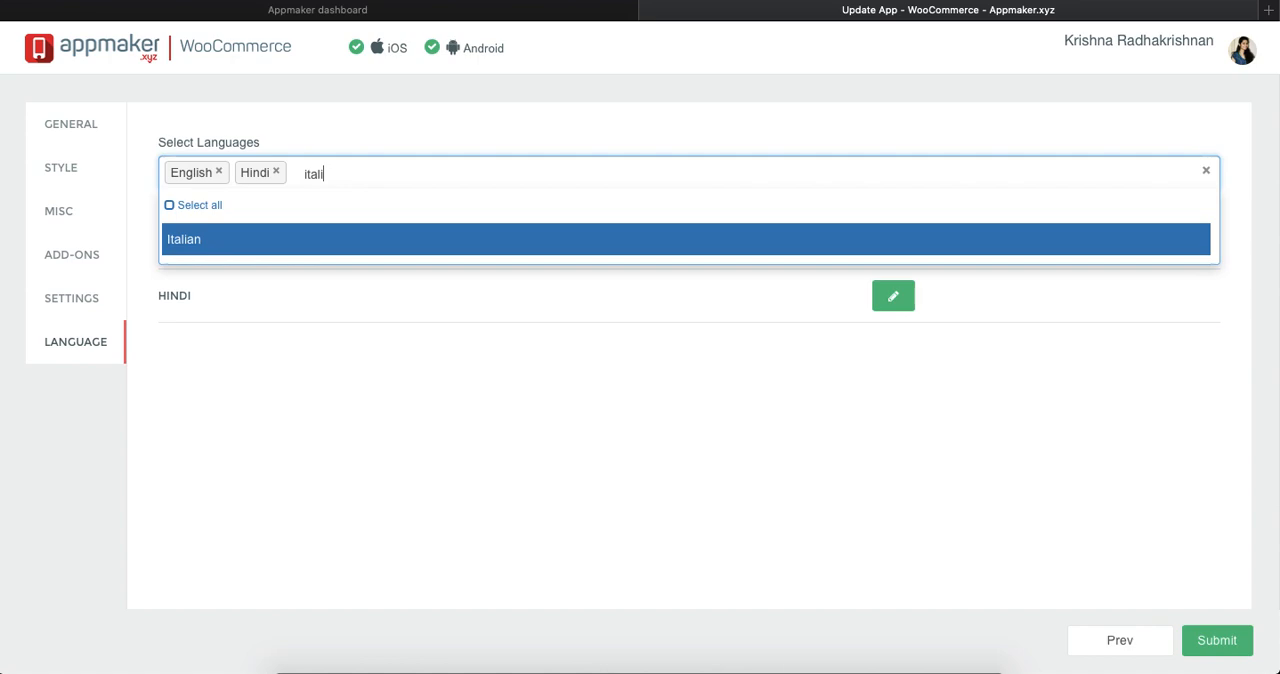
click(183, 239)
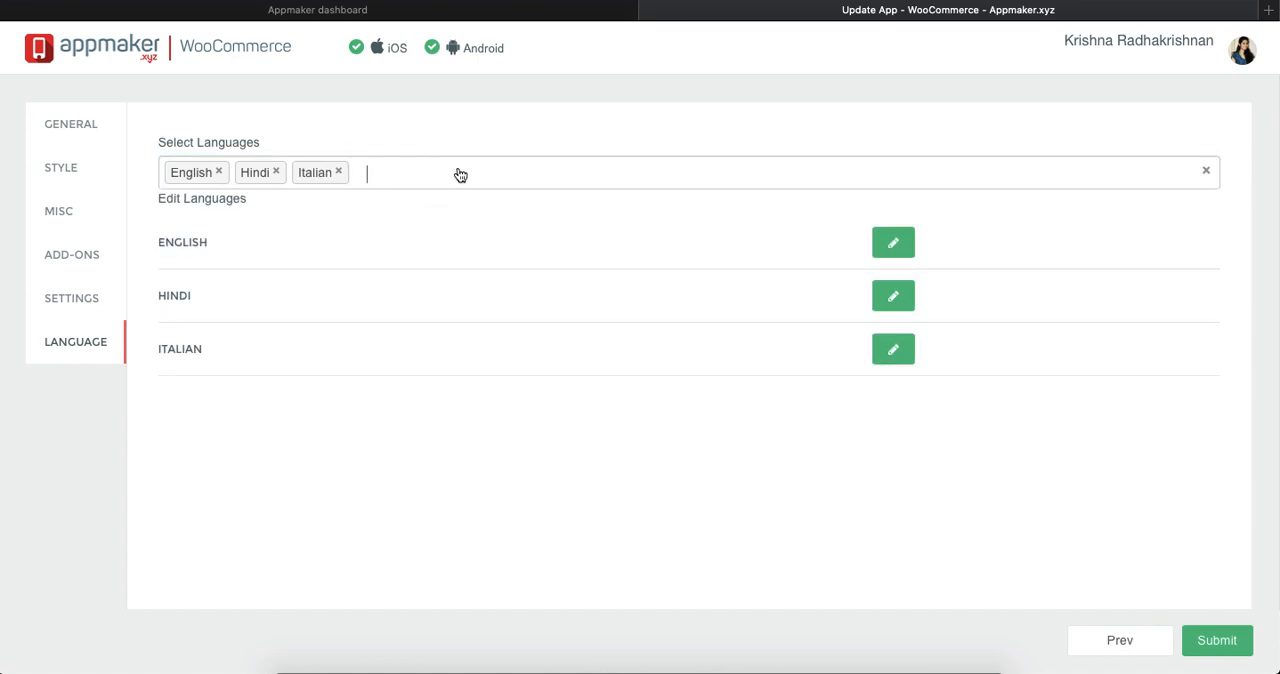
mouse_move(693, 237)
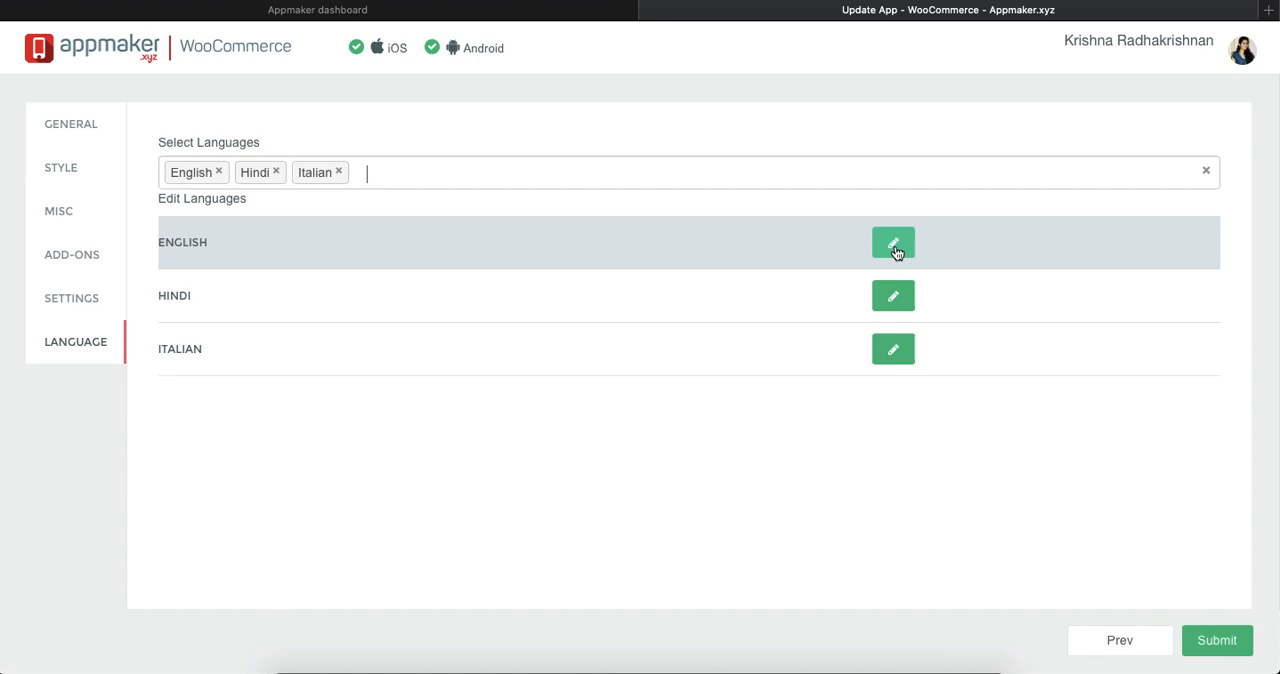
click(892, 242)
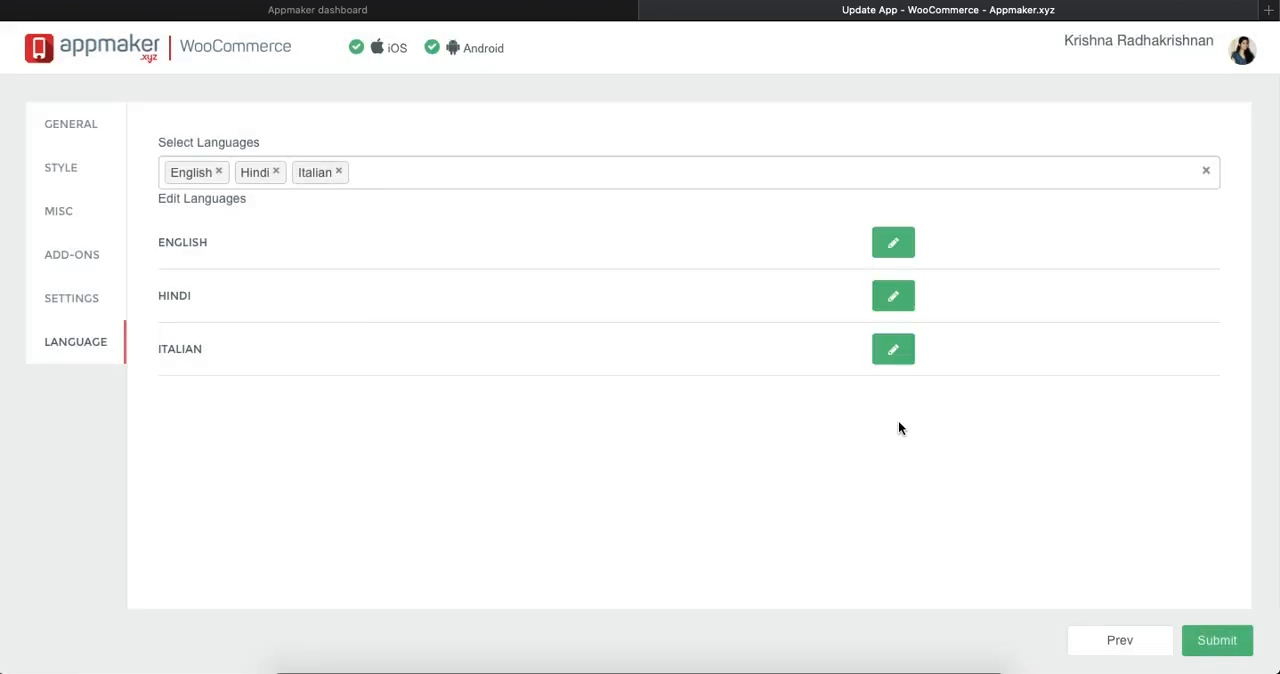
mouse_move(893, 348)
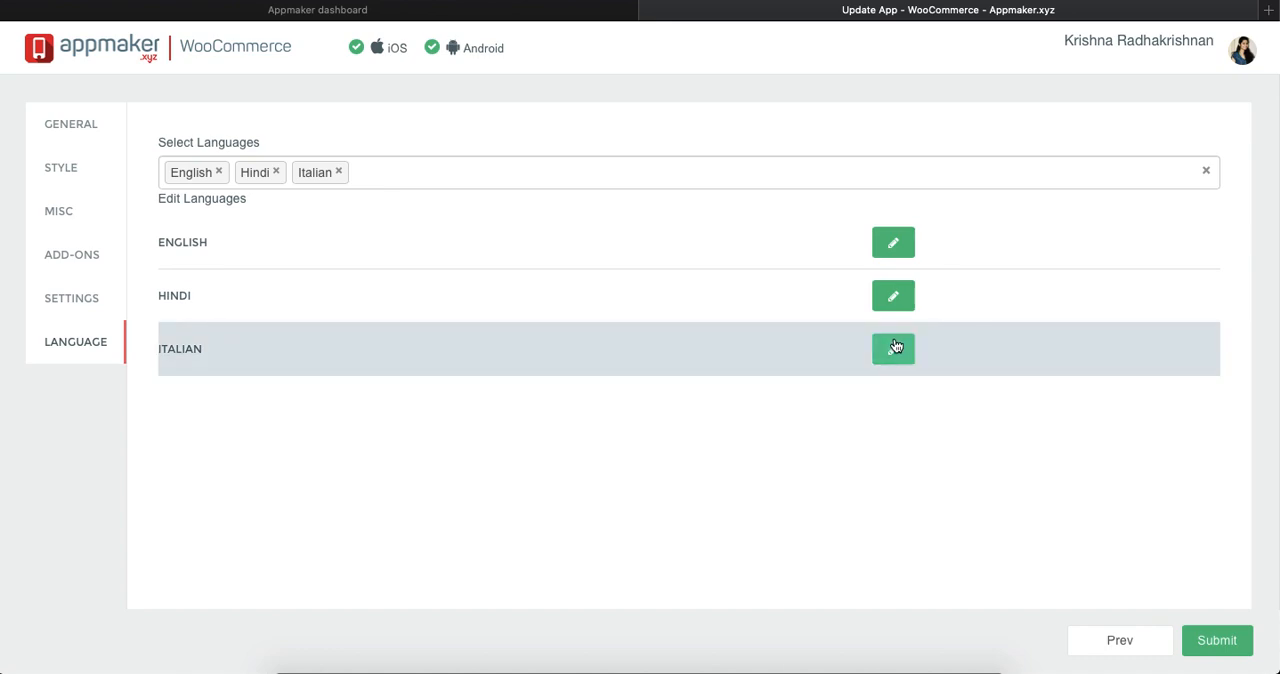
click(892, 348)
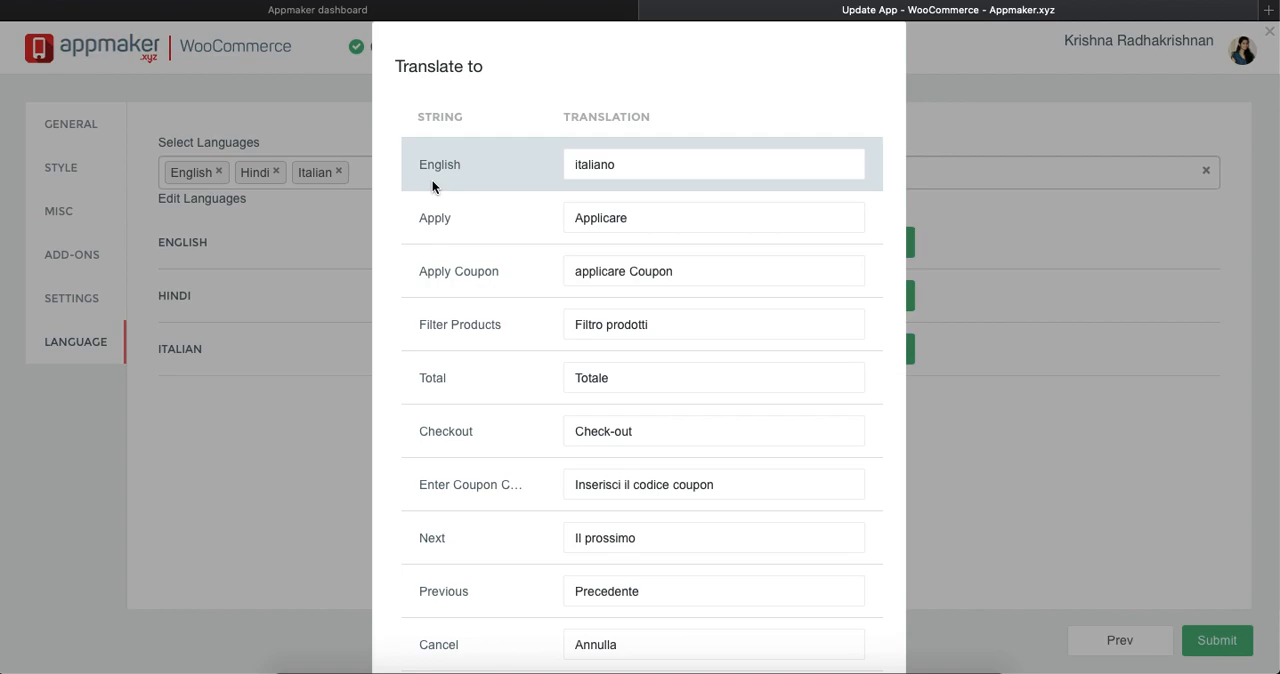
mouse_move(444, 411)
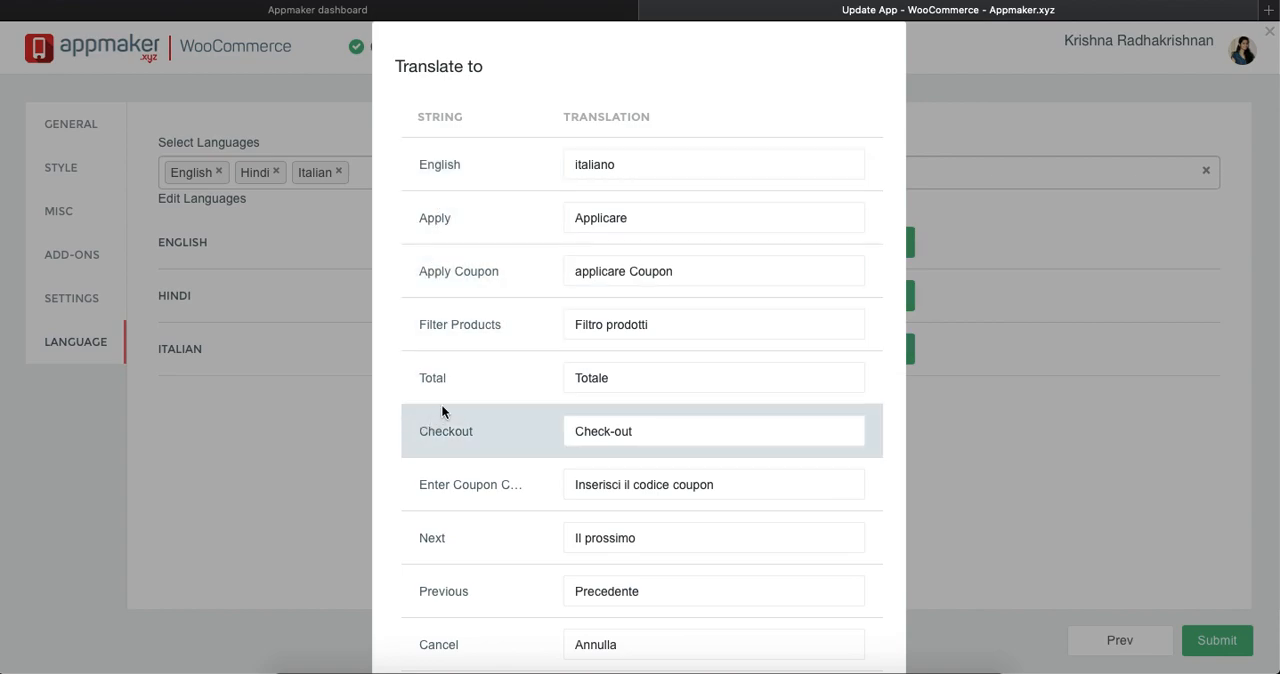
Review the Italian translations, save them with Done, and submit the app update.
click(714, 164)
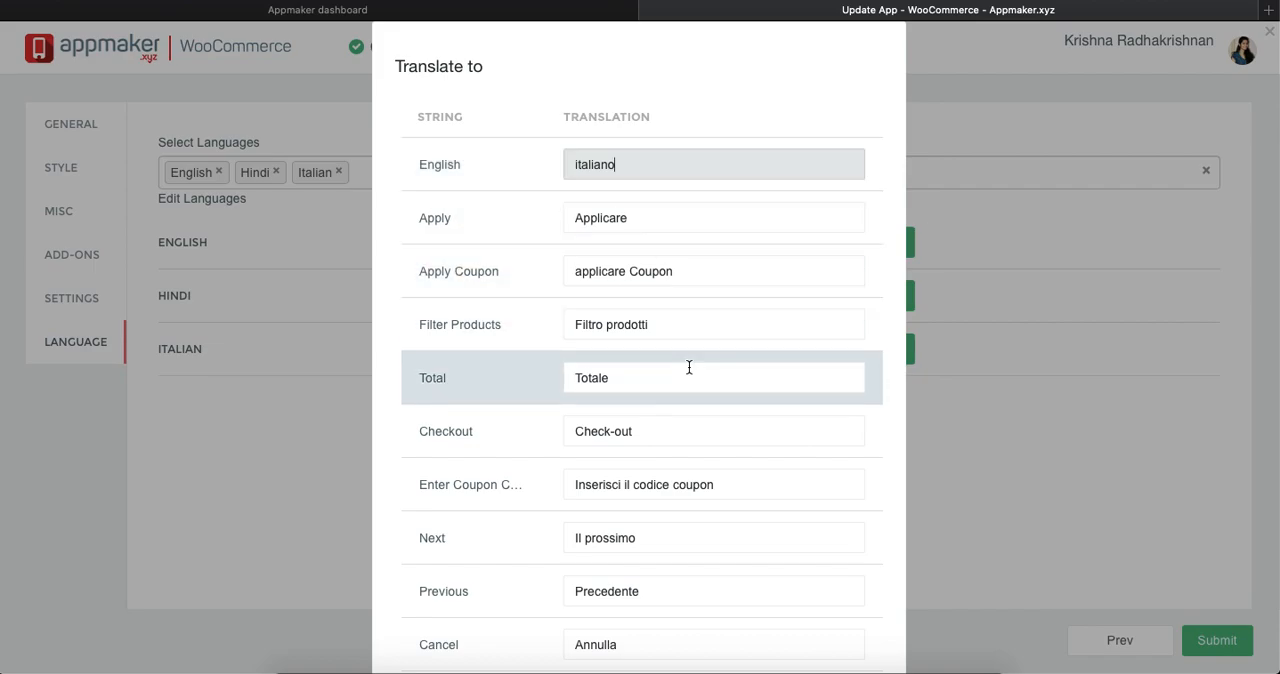
scroll(down, 3)
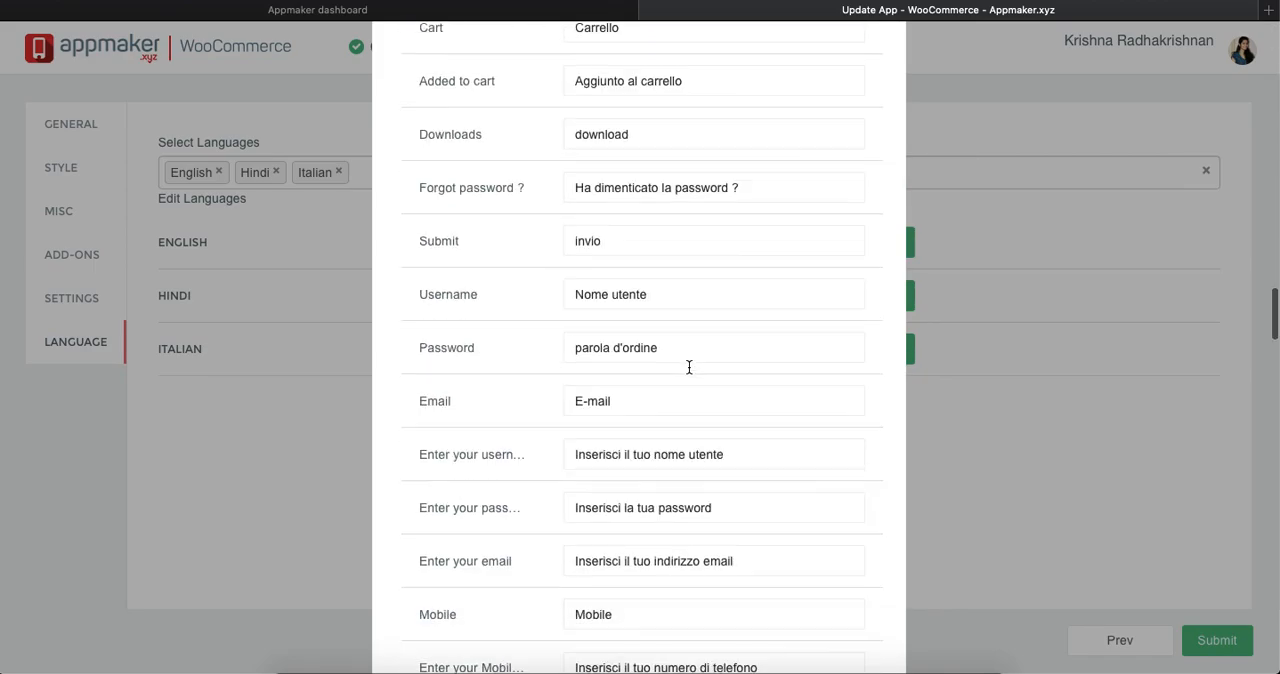
scroll(down, 3)
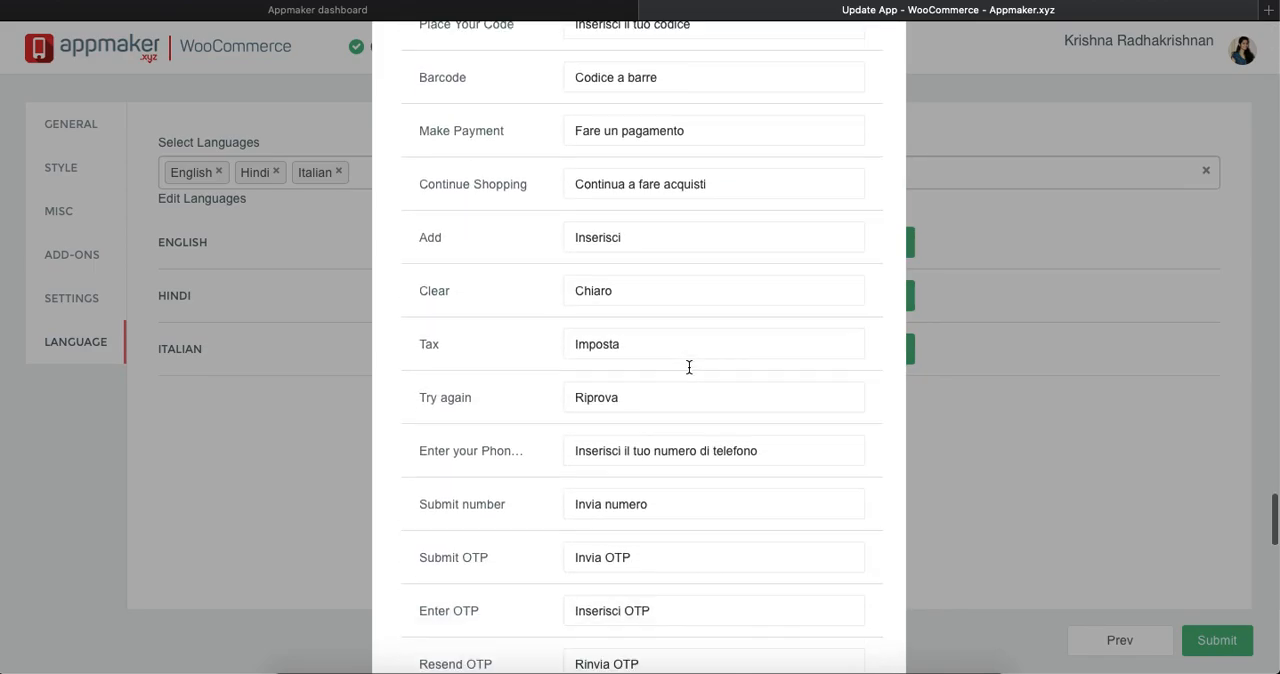
scroll(down, 3)
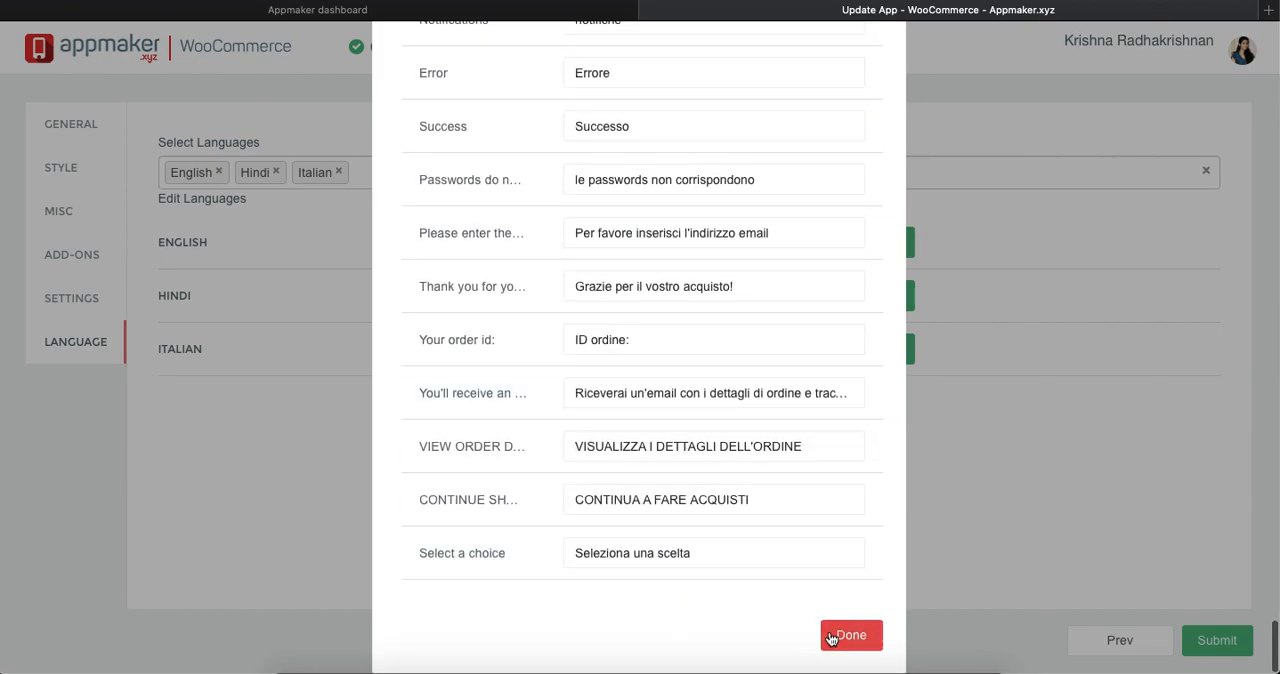
click(851, 635)
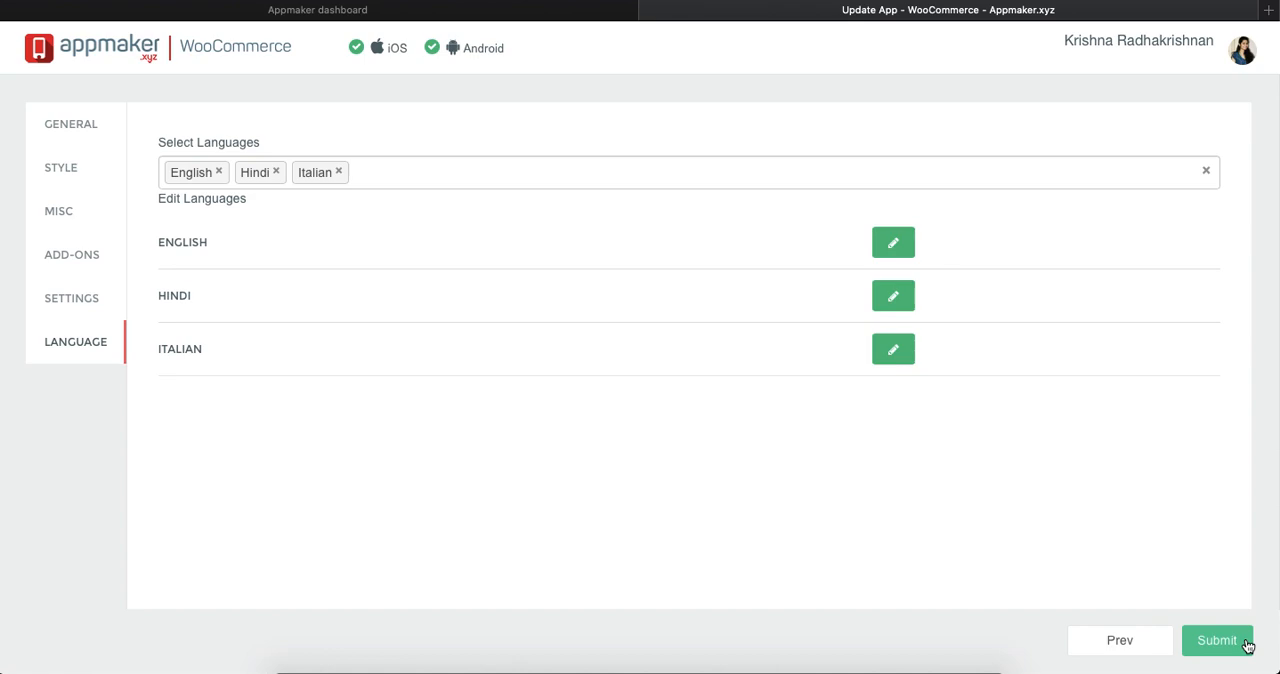
click(1217, 640)
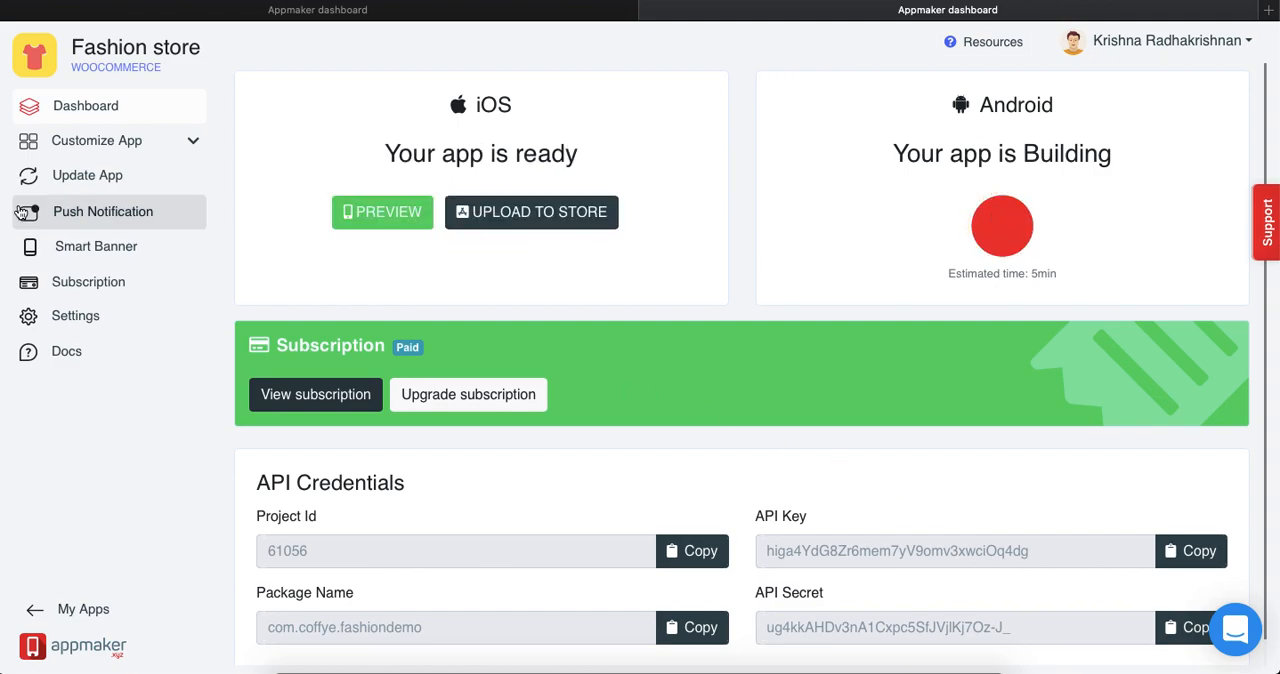
mouse_move(87, 175)
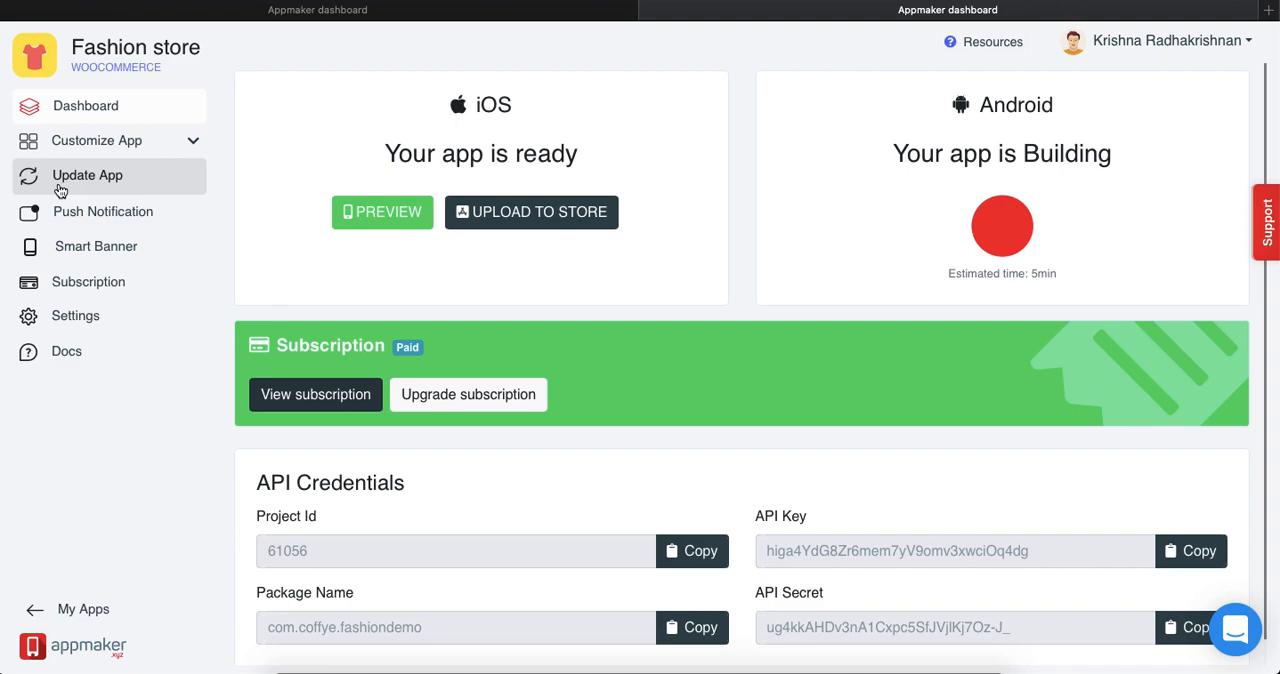
mouse_move(80, 187)
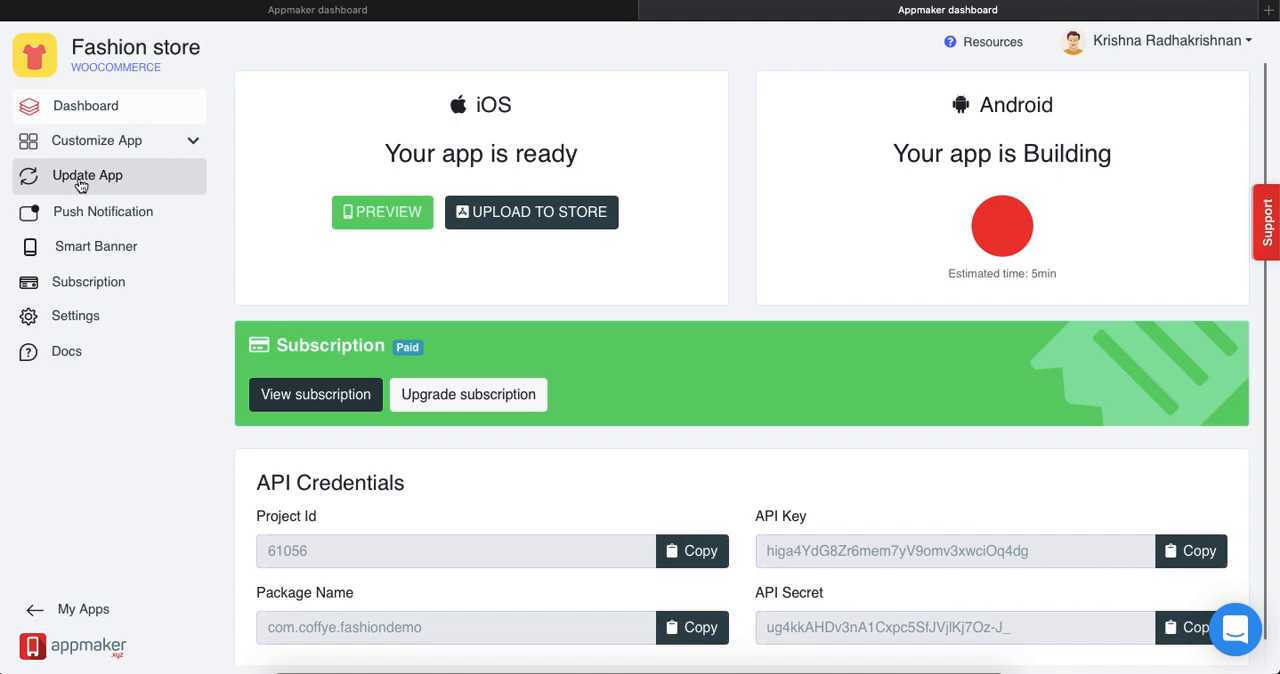